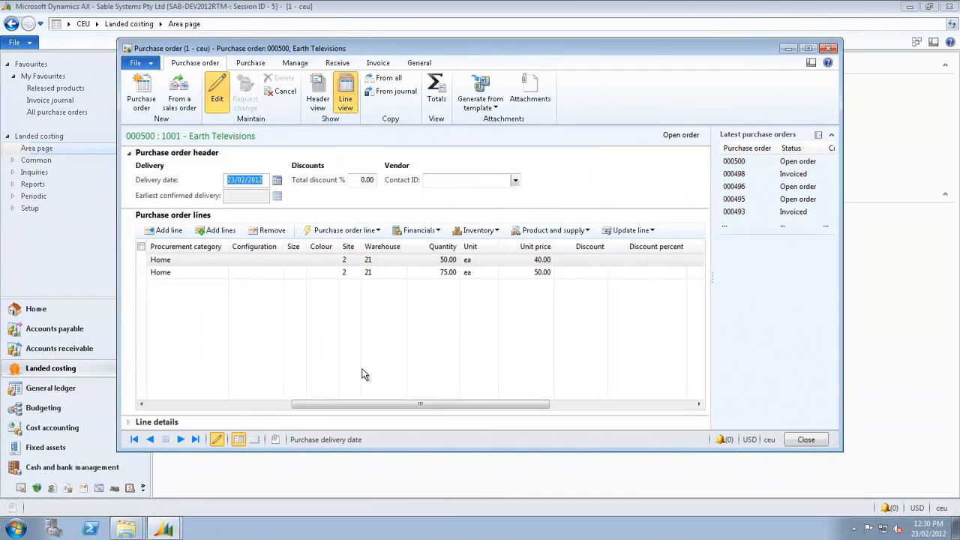
pyautogui.moveTo(273, 300)
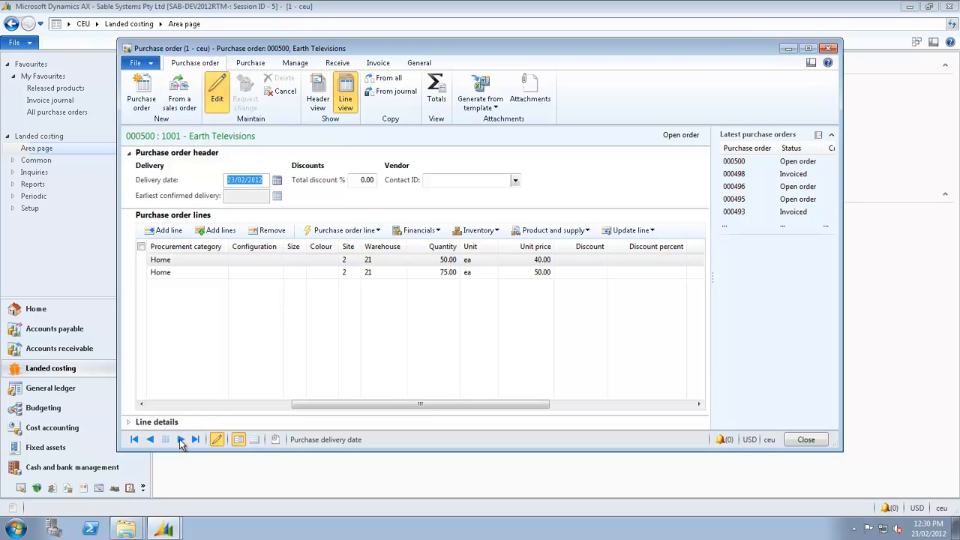
# Step forward through the records to purchase order 000501 for Wind Televisions
pyautogui.click(180, 440)
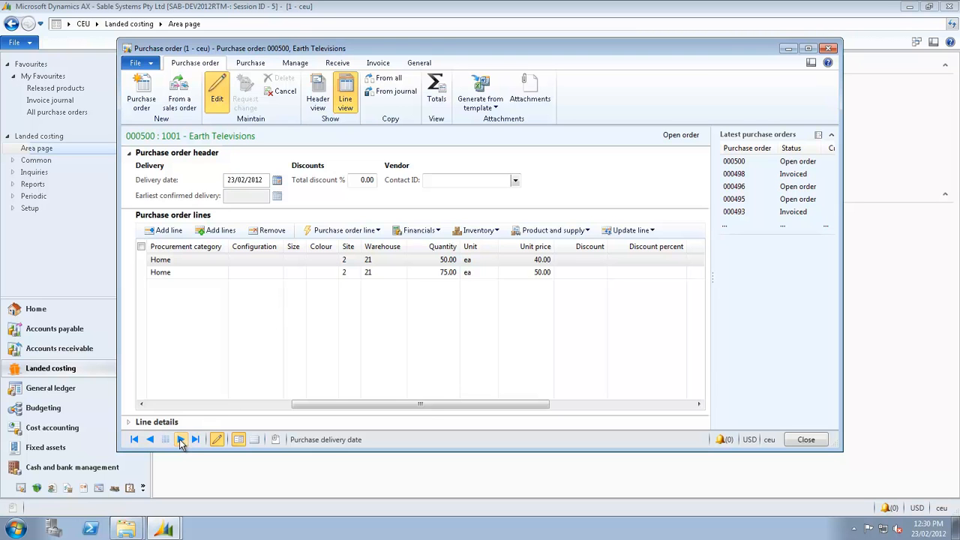
pyautogui.click(180, 440)
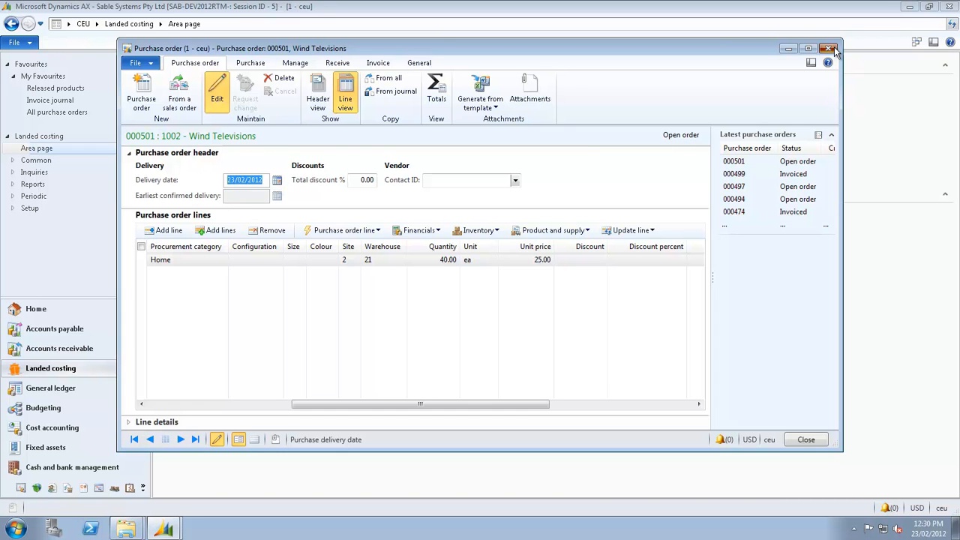
# Close the purchase order and launch Shipment creator from Landed costing Periodic
pyautogui.click(828, 48)
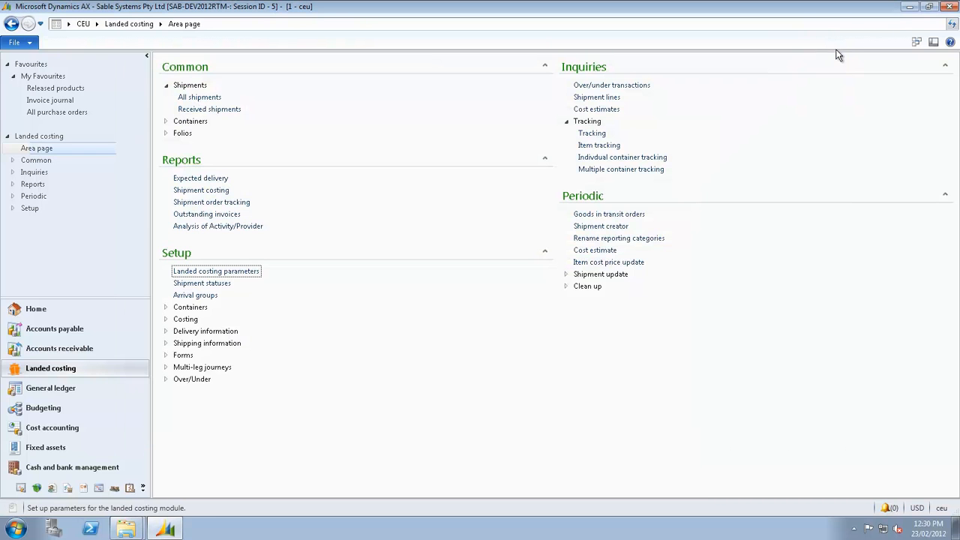
pyautogui.moveTo(702, 98)
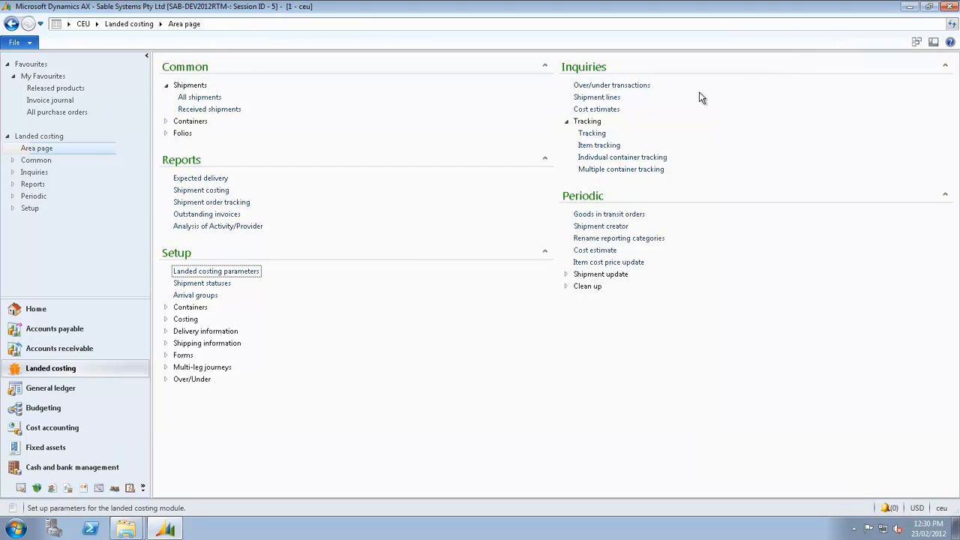
pyautogui.moveTo(601, 225)
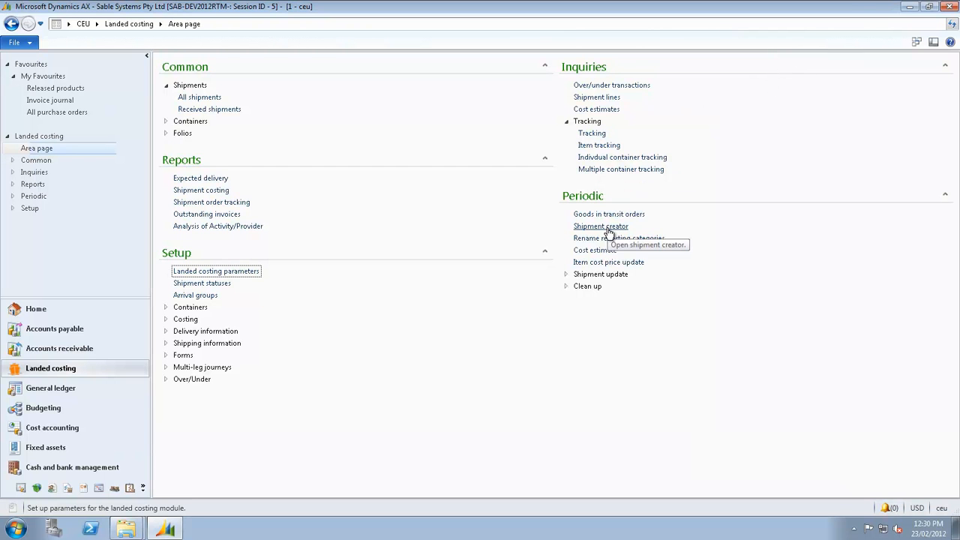
pyautogui.click(601, 225)
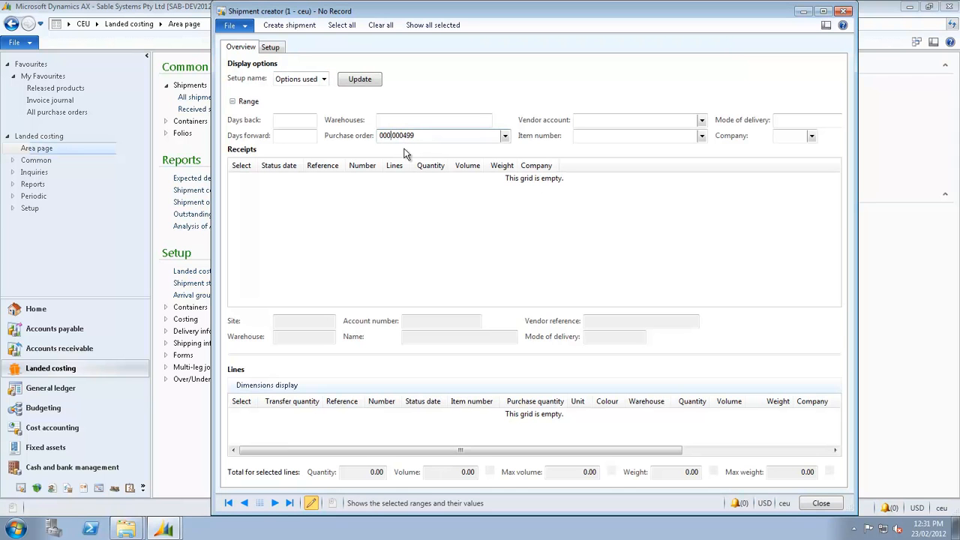
# Load receipts for the purchase order filter and select order 000500 for the shipment
pyautogui.write('000500,000499')
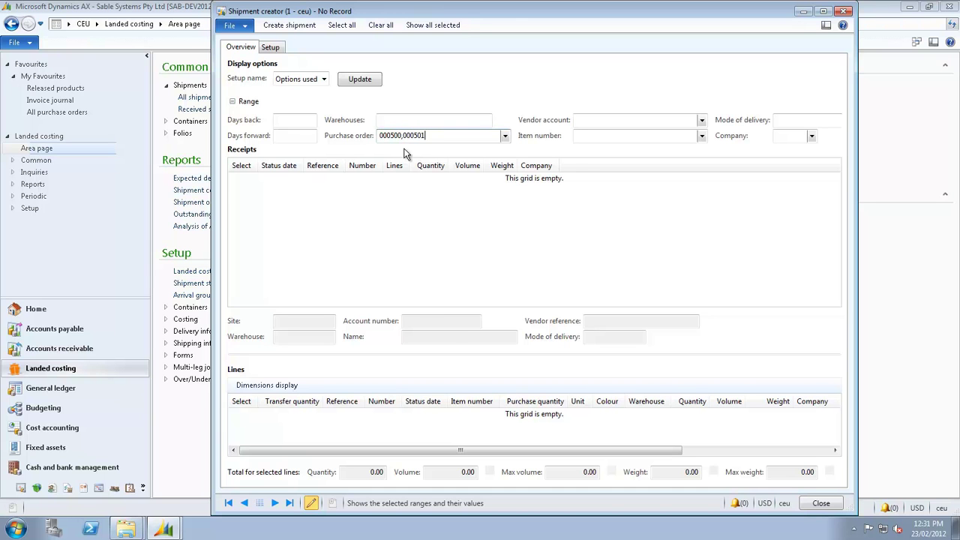
pyautogui.click(360, 78)
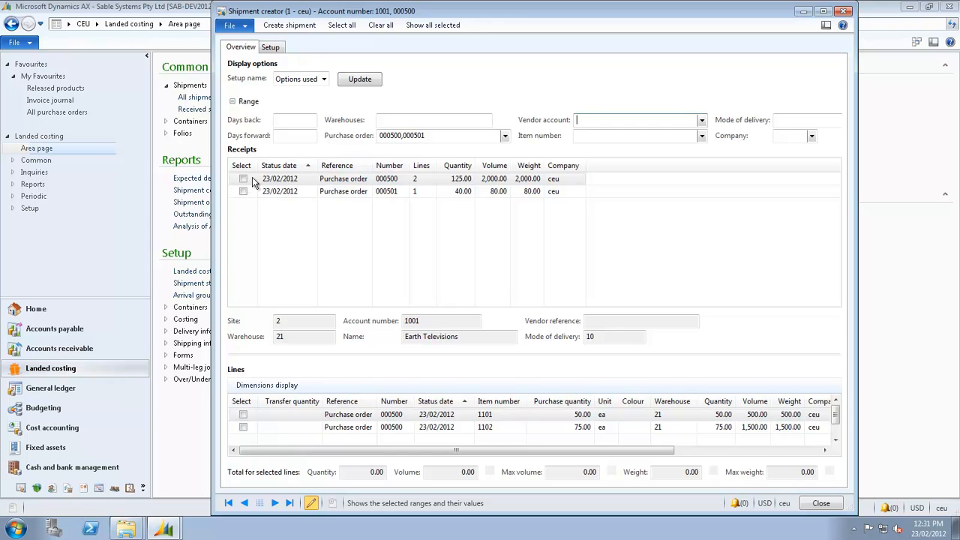
pyautogui.click(243, 178)
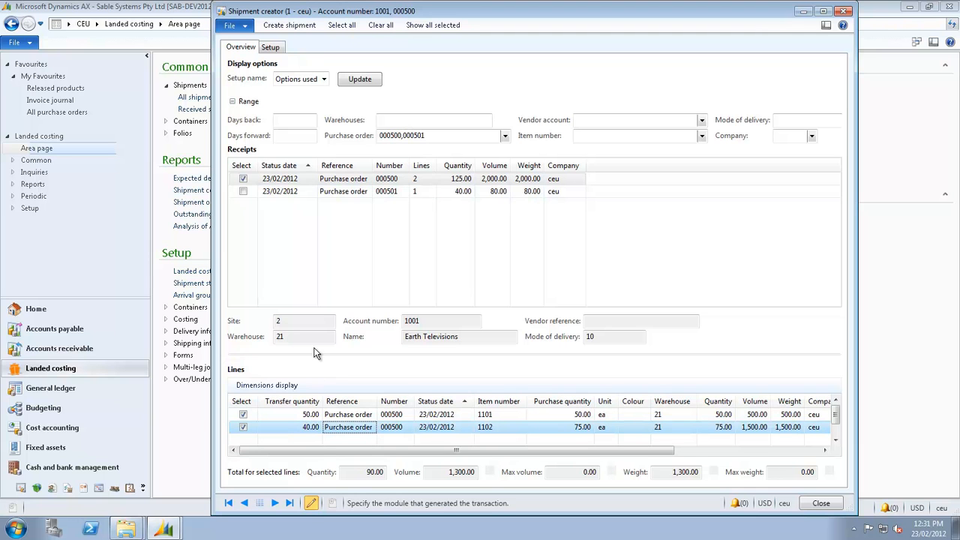
# Enter vessel MSK Ningb 98766768 with the Hong Kong - Long Beach journey on Setup
pyautogui.click(270, 46)
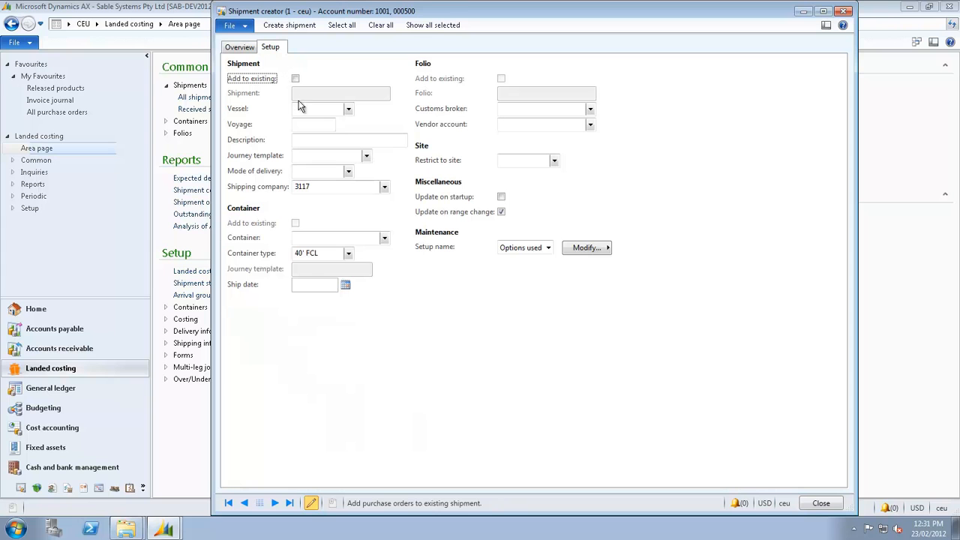
pyautogui.write('MSK')
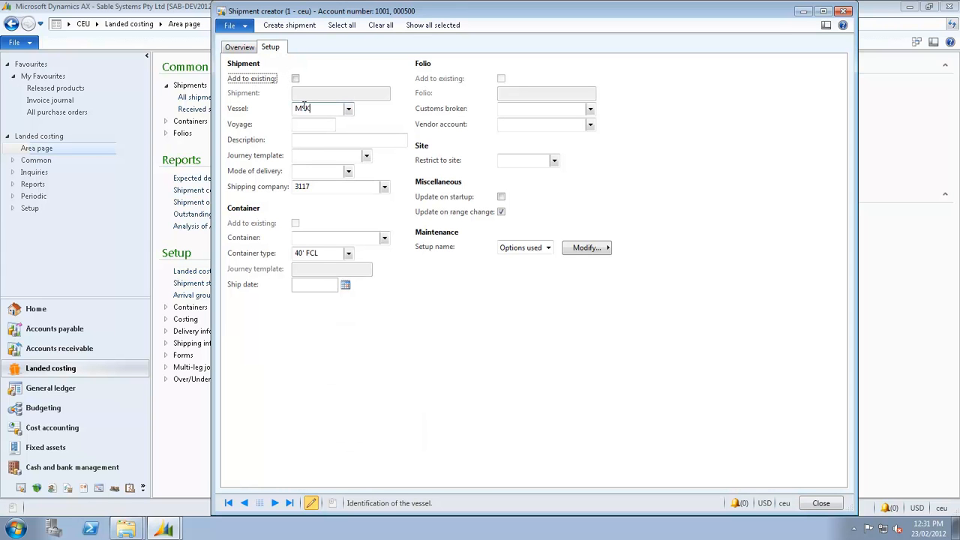
pyautogui.write('Ningb')
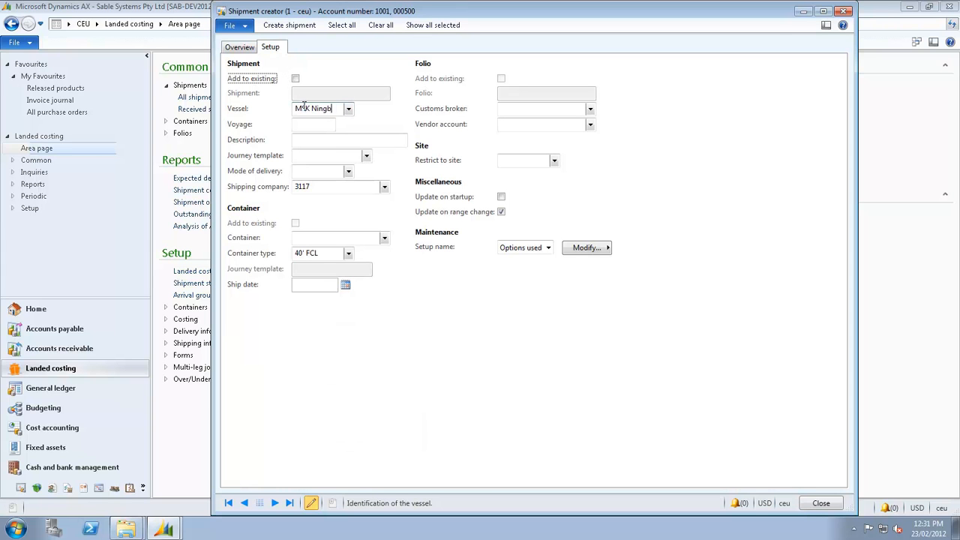
pyautogui.write('98766768')
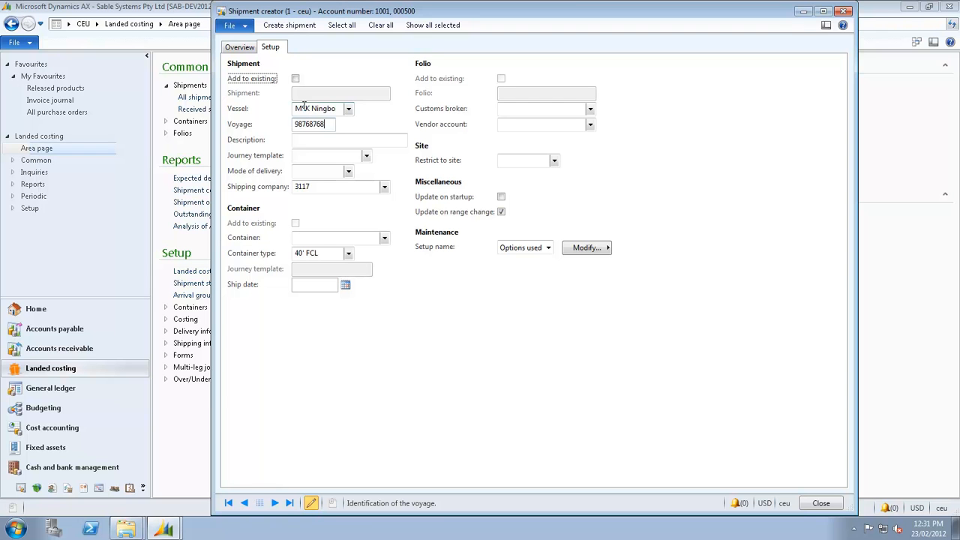
pyautogui.click(366, 155)
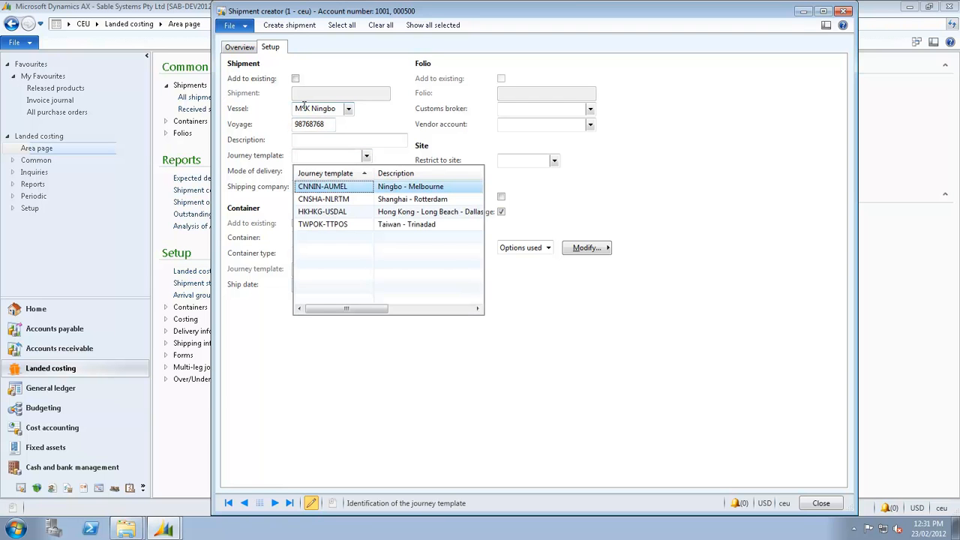
pyautogui.click(322, 211)
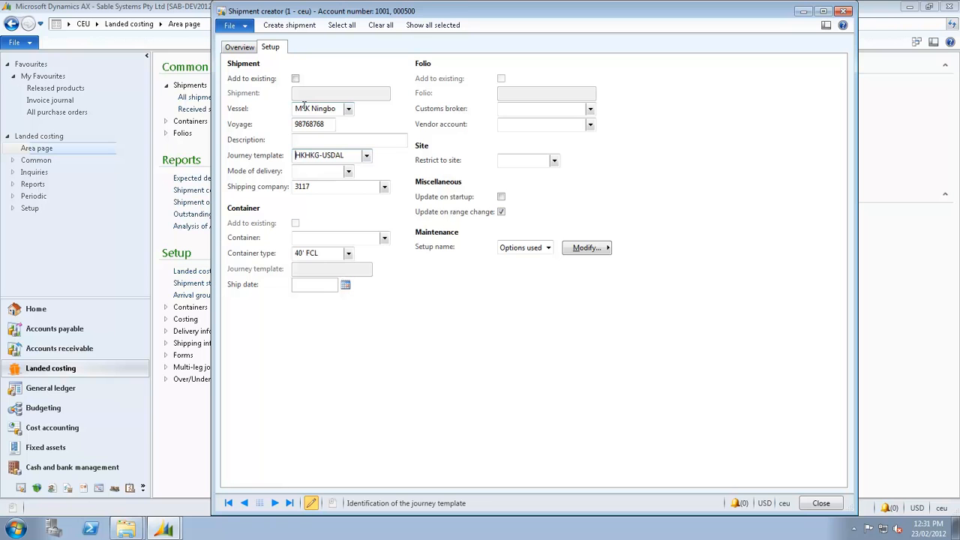
# Enter container HYST 87987687 and create the shipment, dismissing the confirmation
pyautogui.click(338, 237)
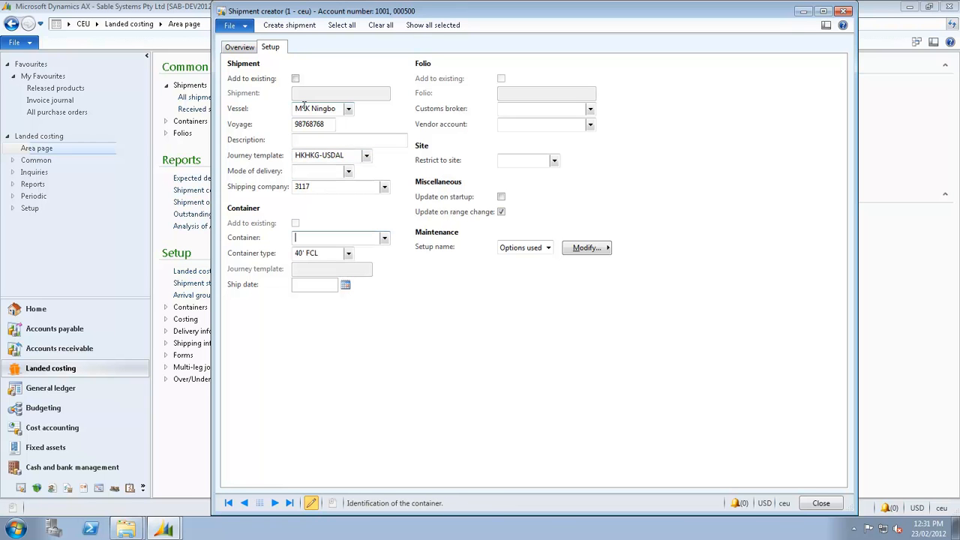
pyautogui.write('HYST')
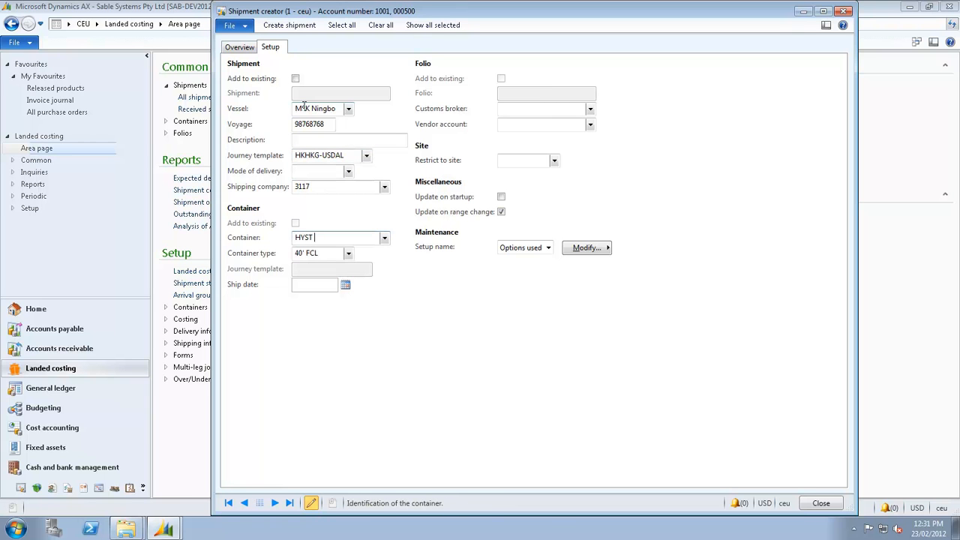
pyautogui.write('879876873')
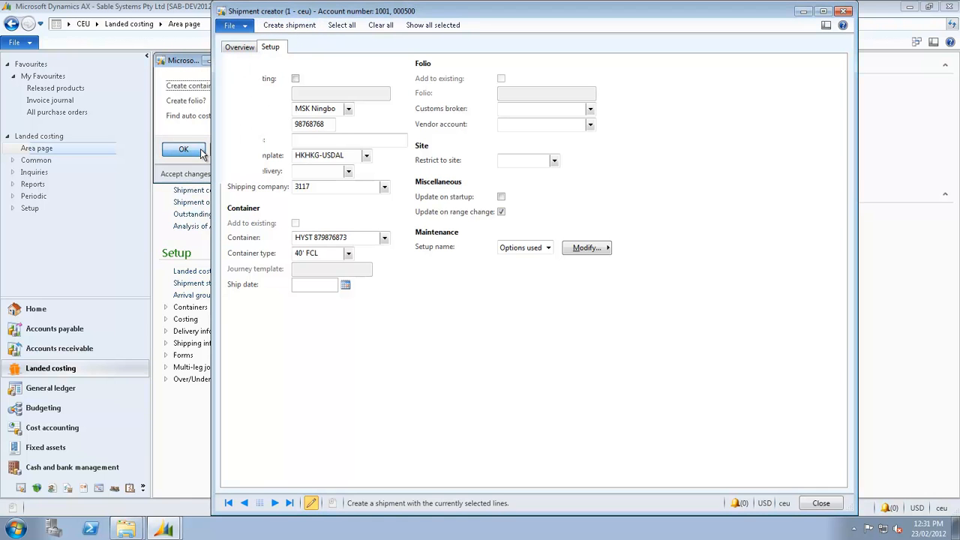
pyautogui.click(183, 150)
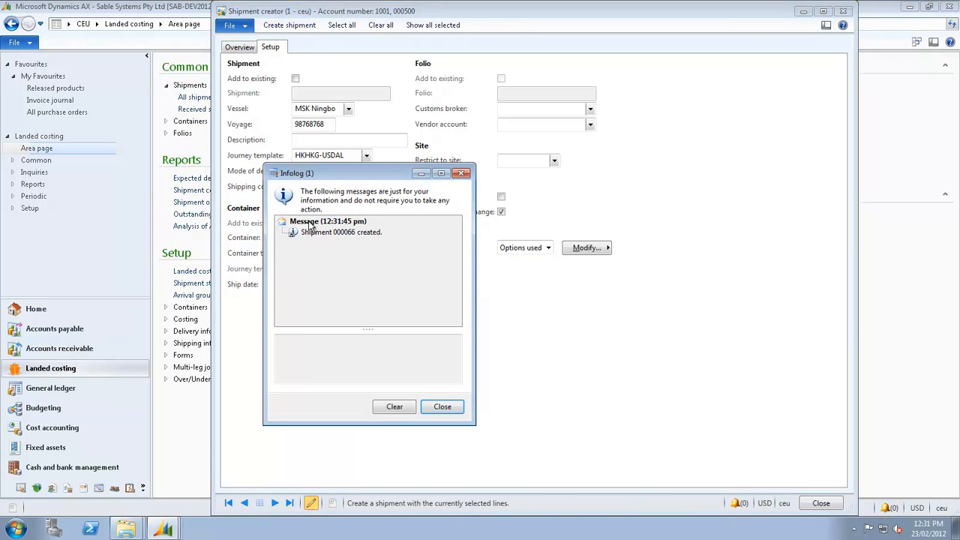
pyautogui.click(441, 405)
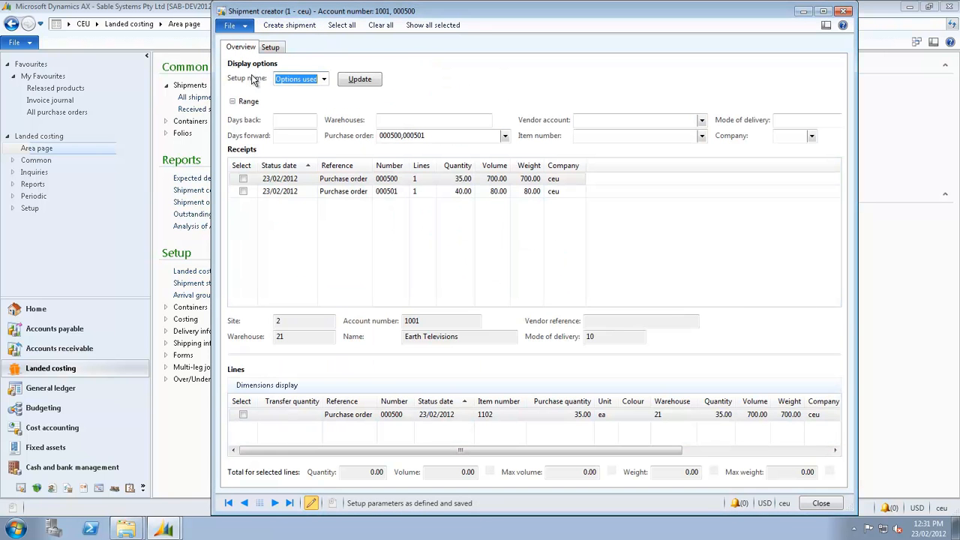
# Select the remaining receipt lines for both orders and return to the Setup options
pyautogui.click(243, 179)
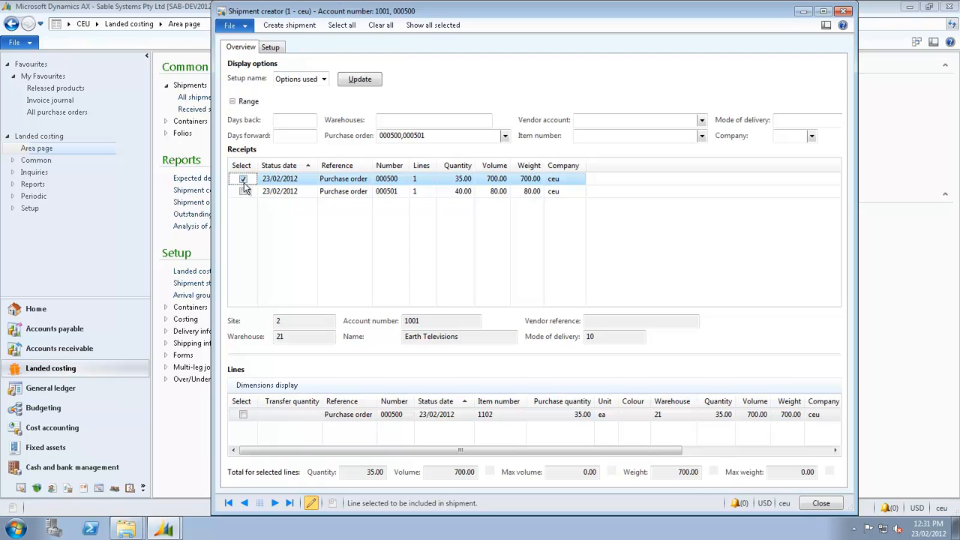
pyautogui.click(243, 192)
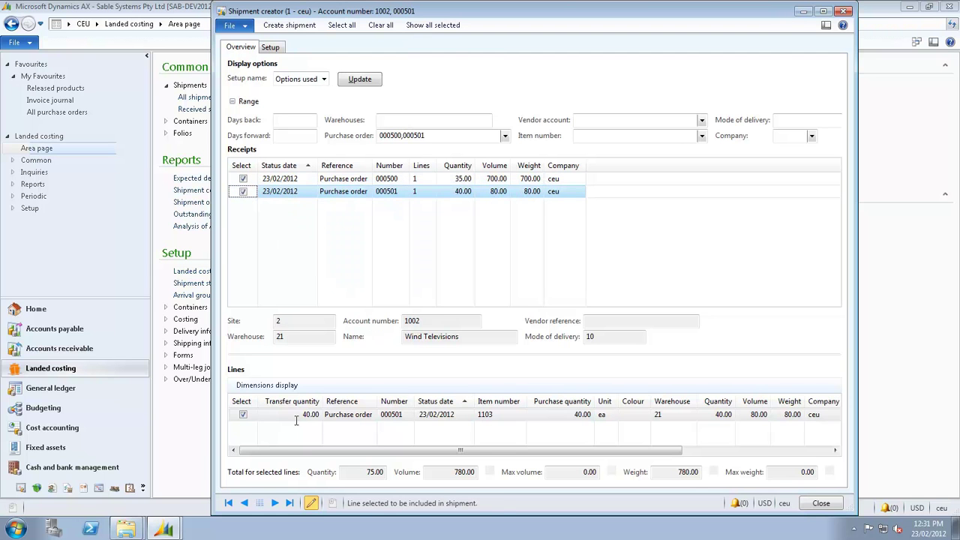
pyautogui.click(270, 46)
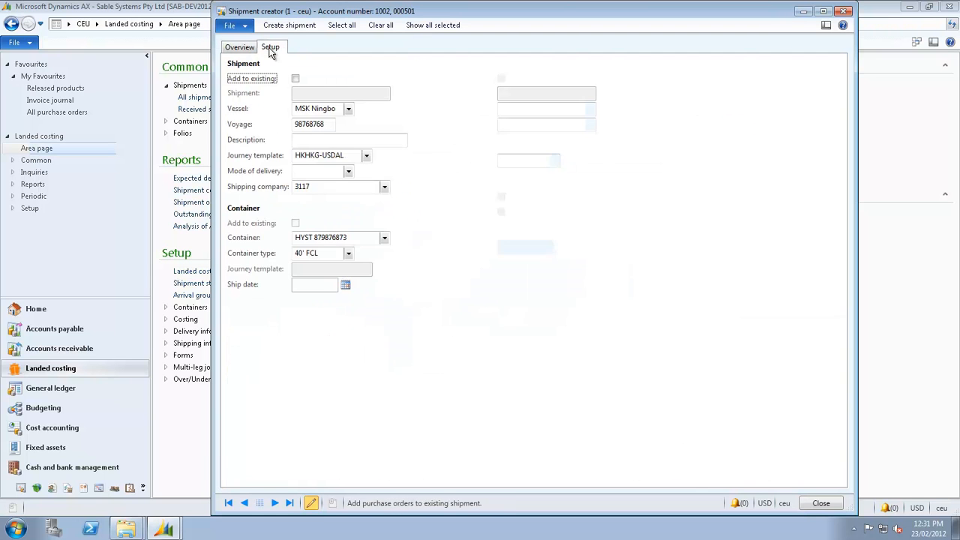
# Add to existing shipment 000066 with new container VTSN 879876876
pyautogui.click(294, 78)
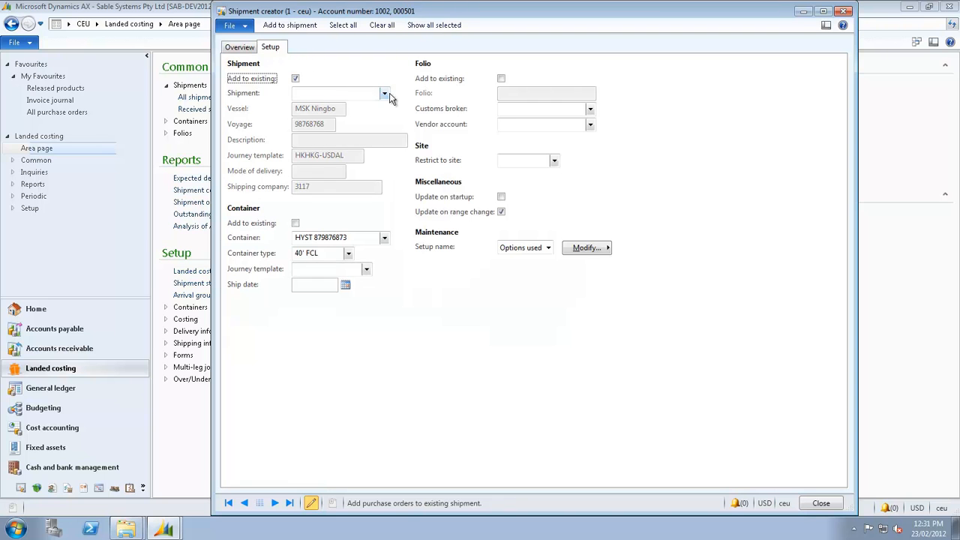
pyautogui.click(384, 93)
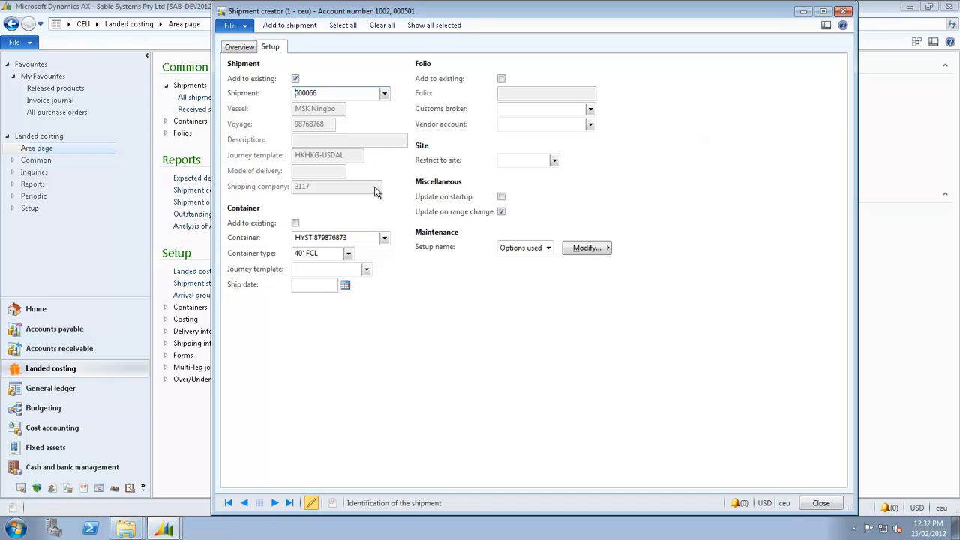
pyautogui.click(338, 237)
pyautogui.write('YTS')
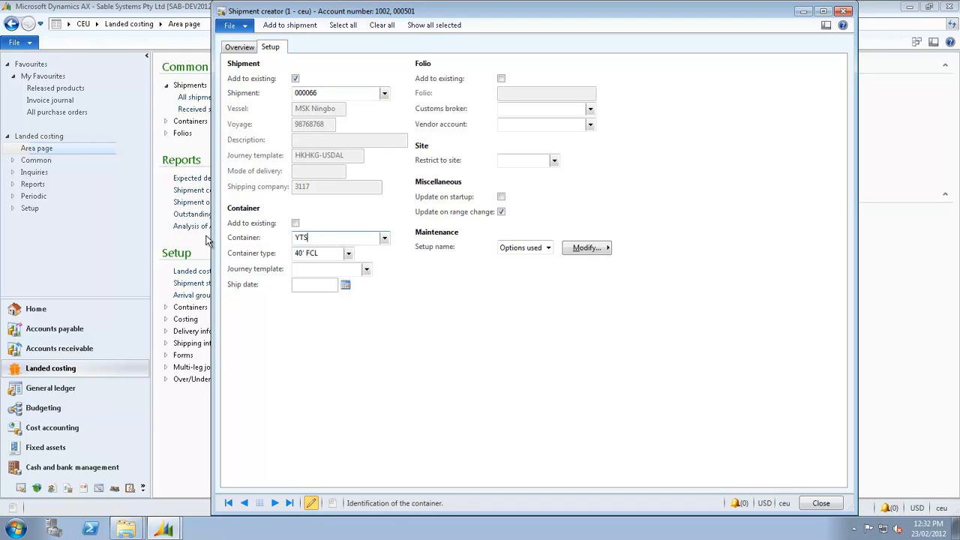
pyautogui.write('N')
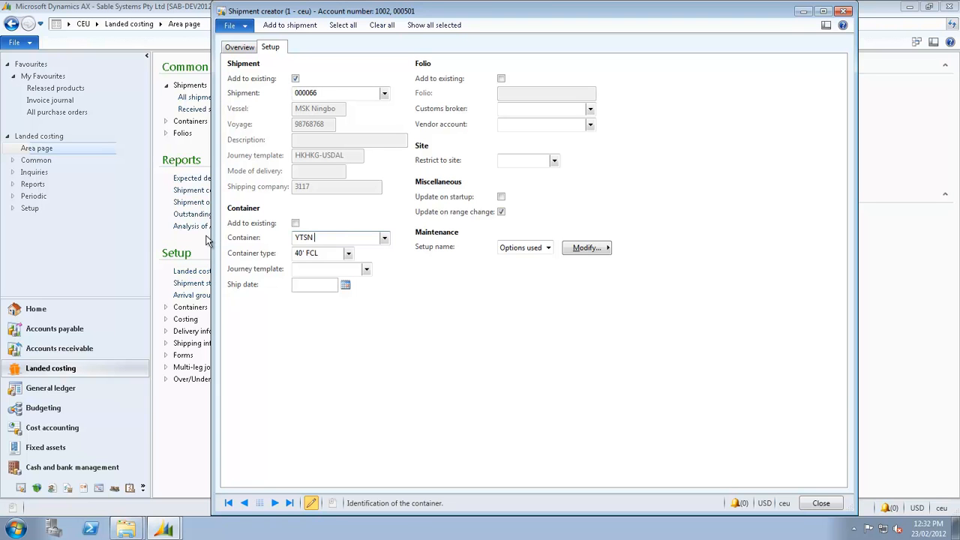
pyautogui.write('879876876')
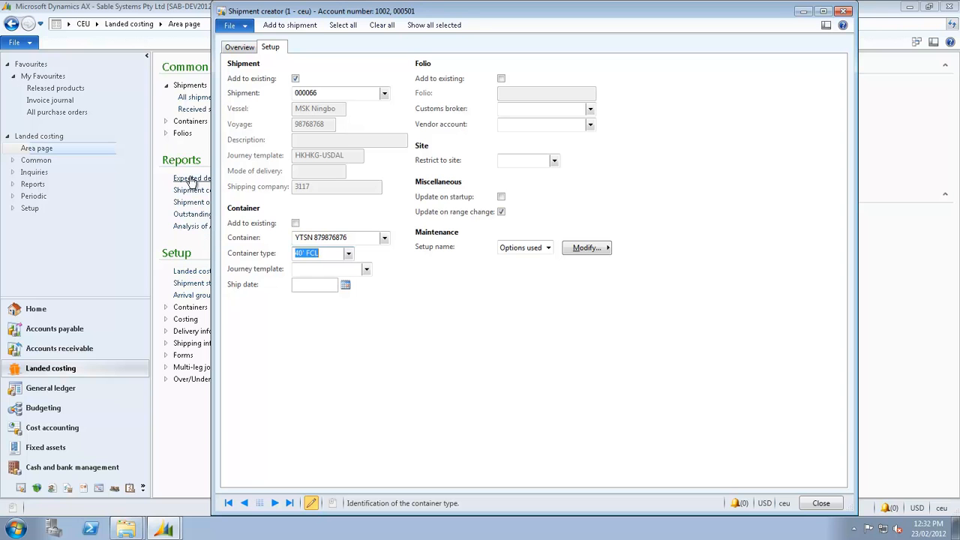
pyautogui.moveTo(292, 24)
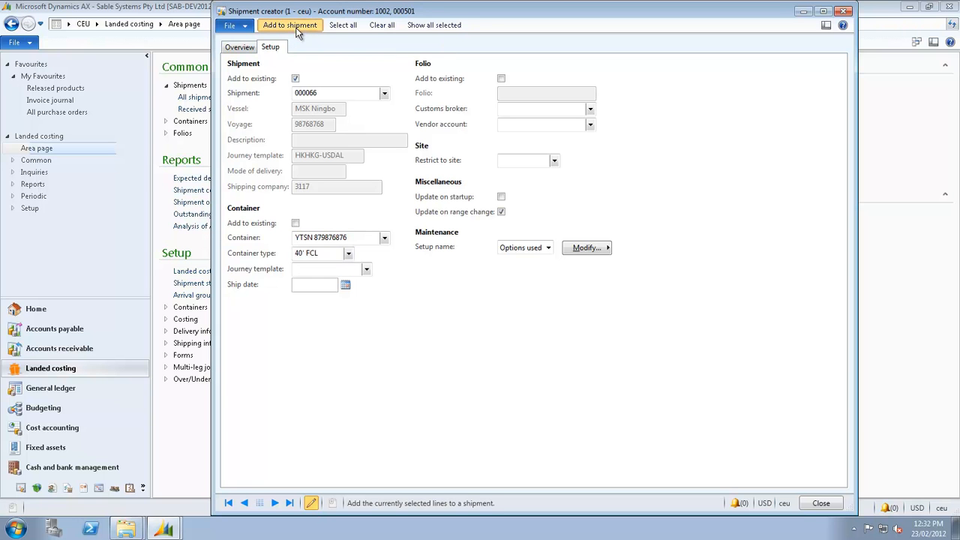
# Add the lines to shipment 000066, creating container and folio, overwriting uninvoiced costs, and review its lines
pyautogui.click(290, 24)
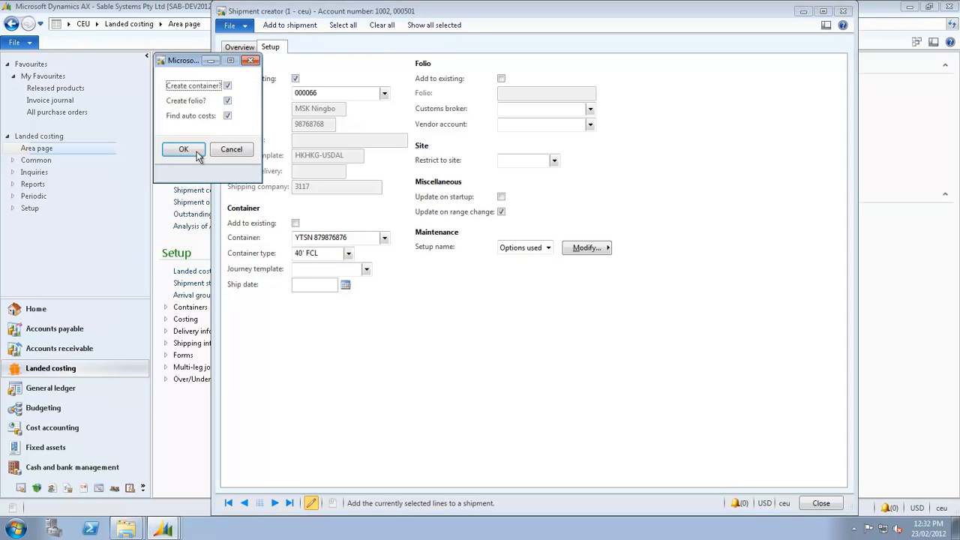
pyautogui.click(183, 149)
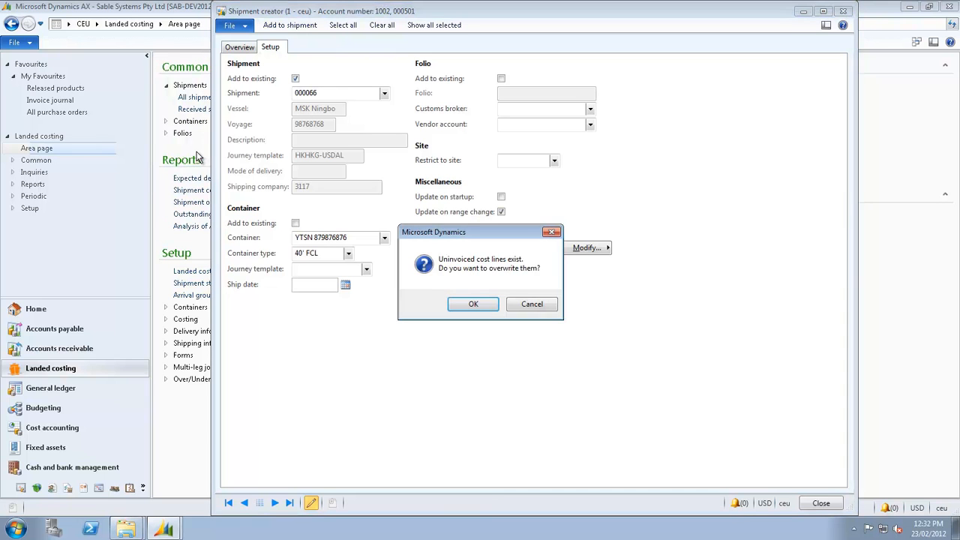
pyautogui.click(474, 303)
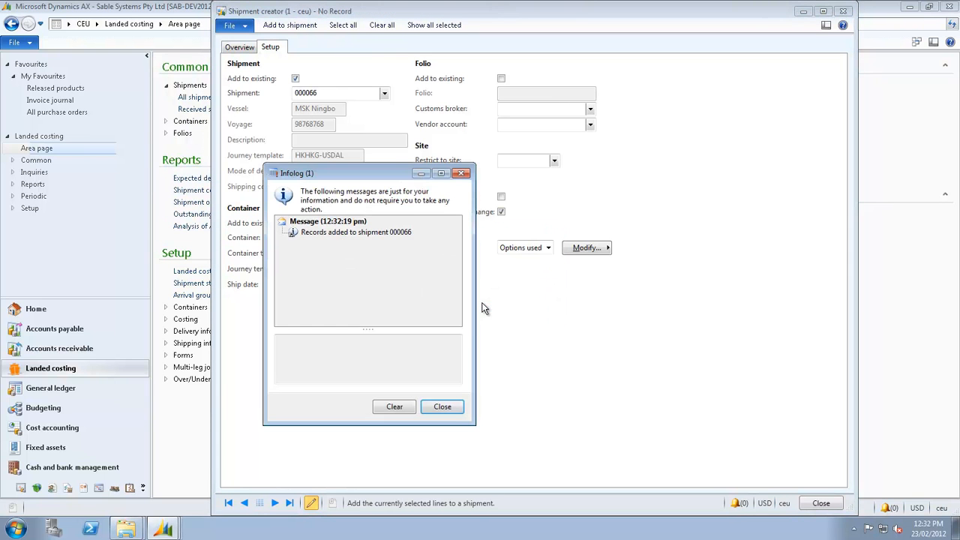
pyautogui.moveTo(441, 405)
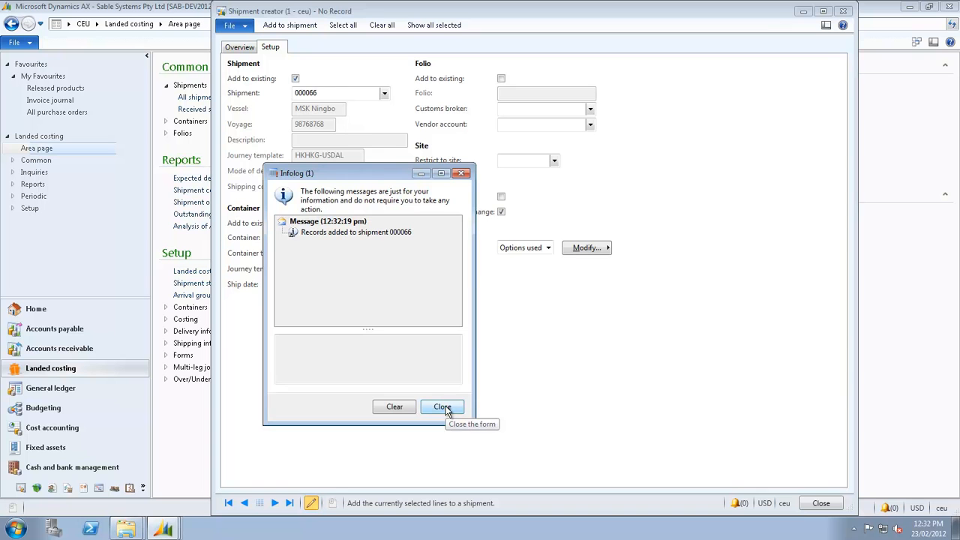
pyautogui.click(442, 407)
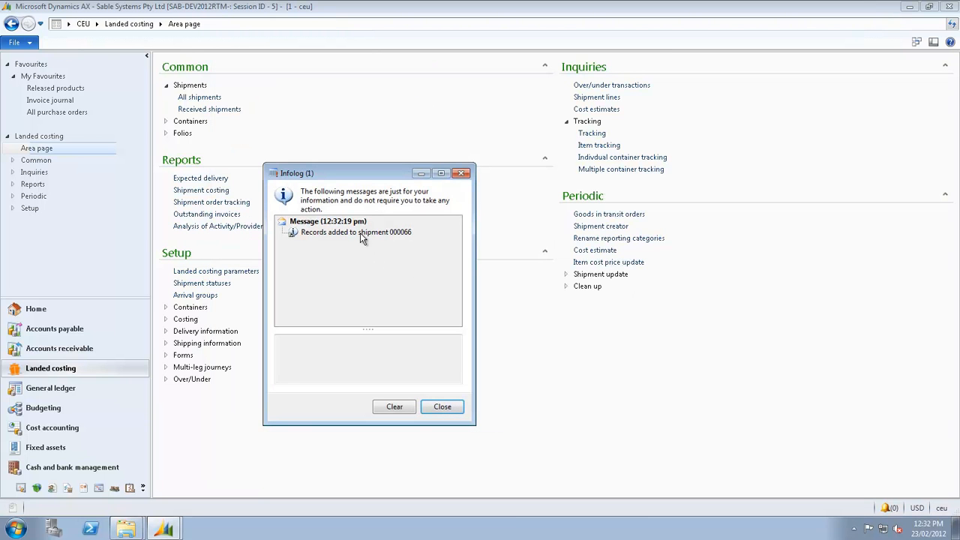
pyautogui.click(441, 405)
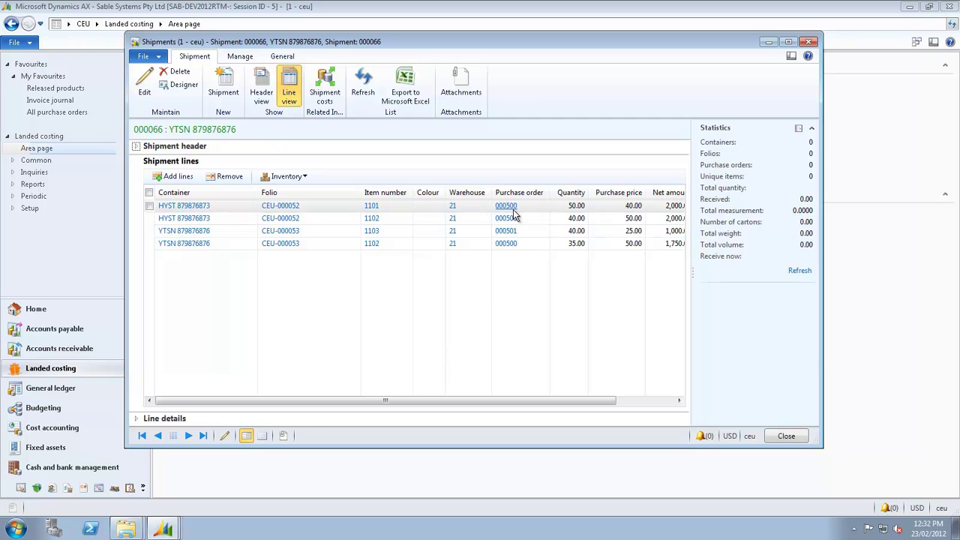
# Review purchase order 000500's line landed costing and delivery dates, then close the forms
pyautogui.click(506, 206)
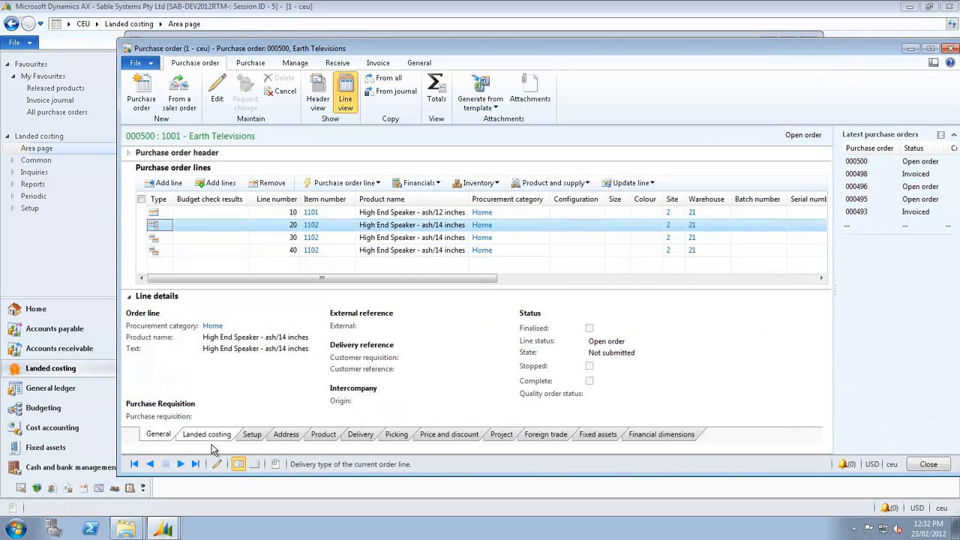
pyautogui.click(208, 435)
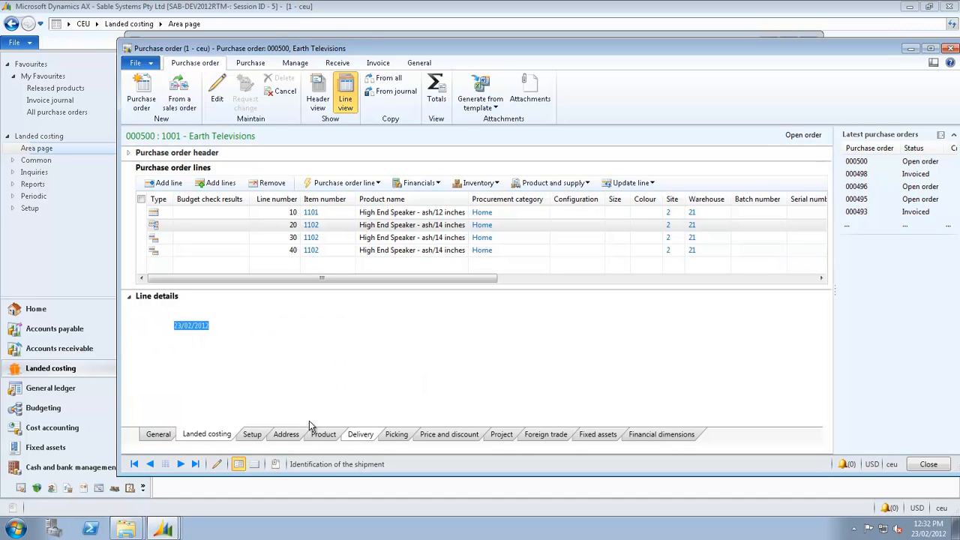
pyautogui.click(360, 436)
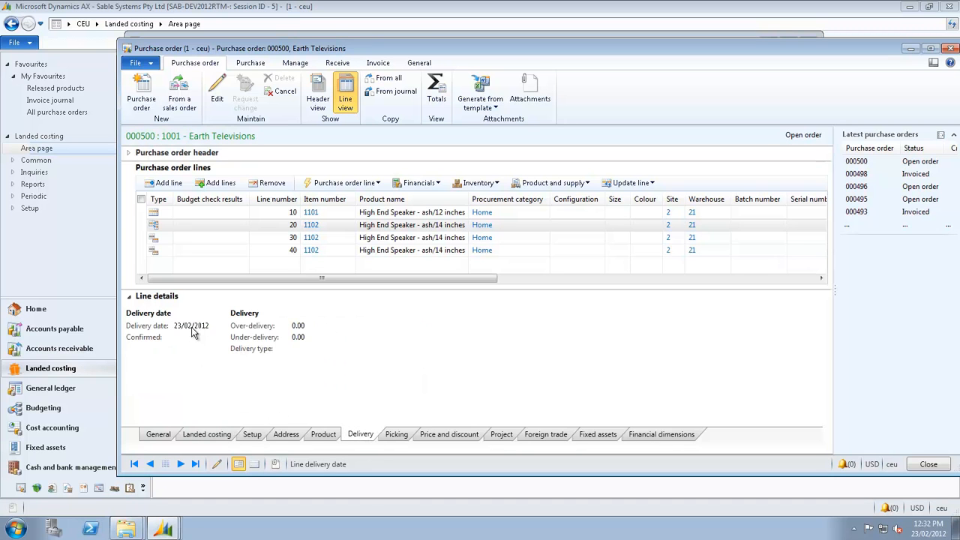
pyautogui.moveTo(128, 51)
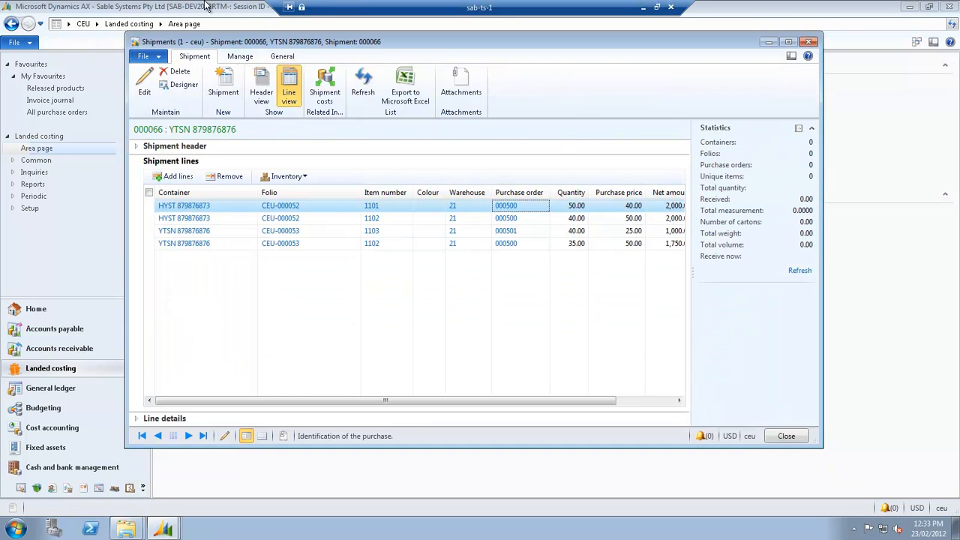
pyautogui.click(786, 435)
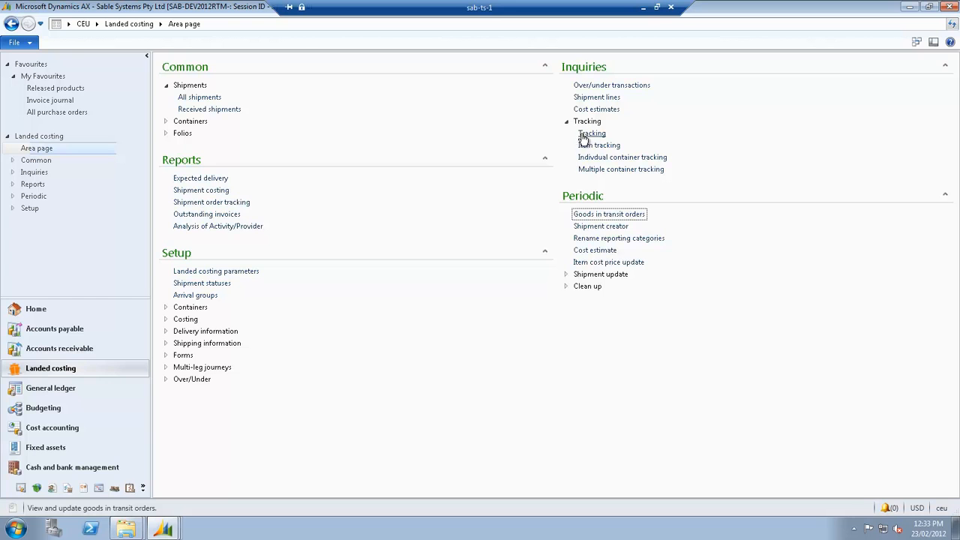
# Show Tracking for shipment 000066 with its load, sailing, customs and transport legs
pyautogui.click(591, 132)
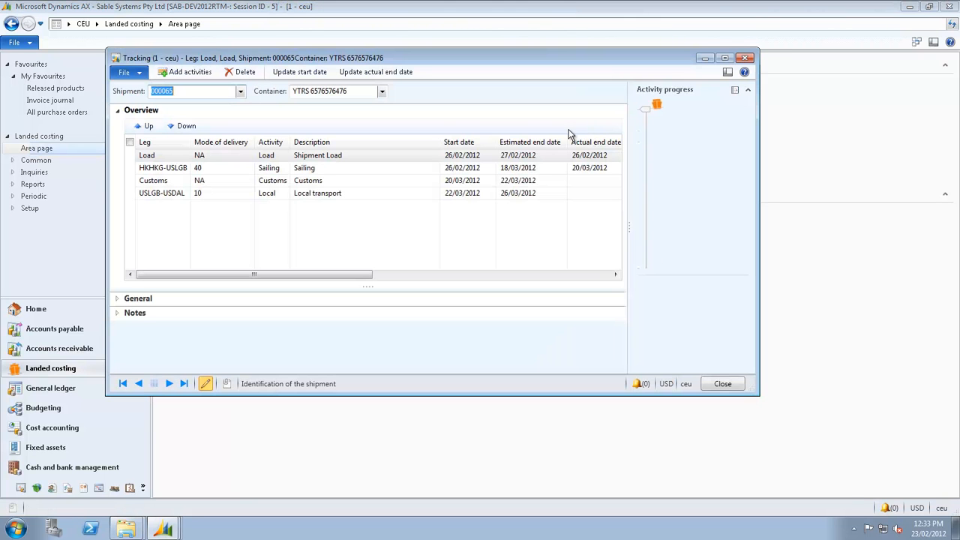
pyautogui.click(240, 91)
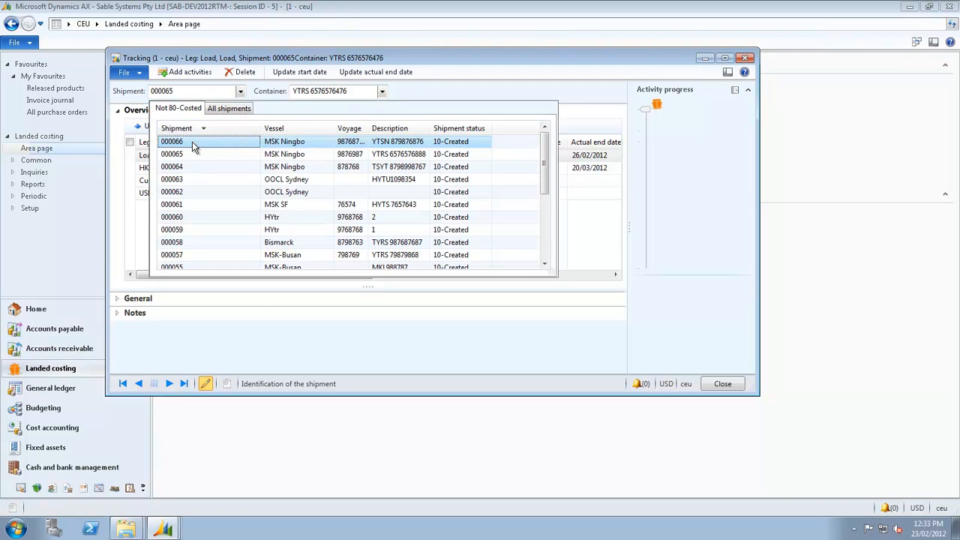
pyautogui.click(171, 141)
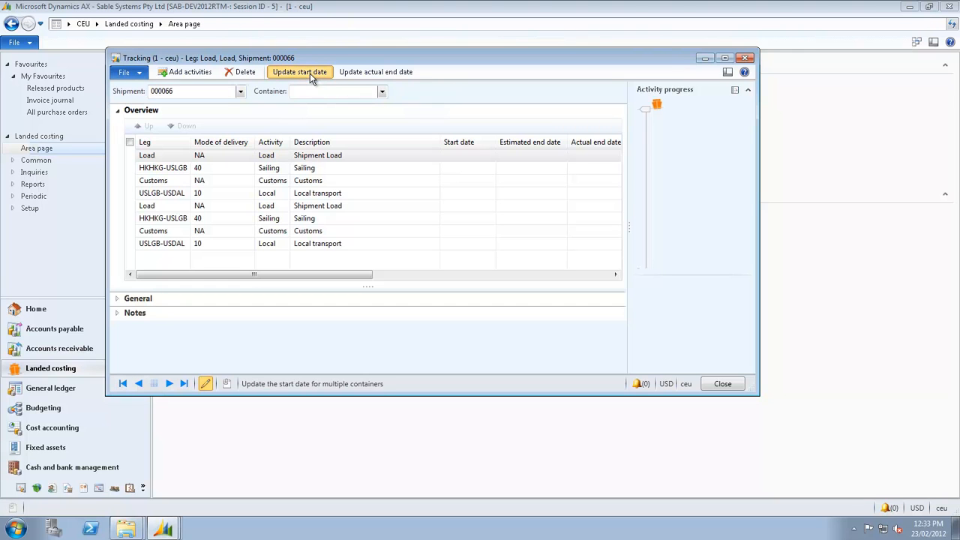
# Update the Load leg start date to 24 February 2012 via the calendar
pyautogui.click(300, 72)
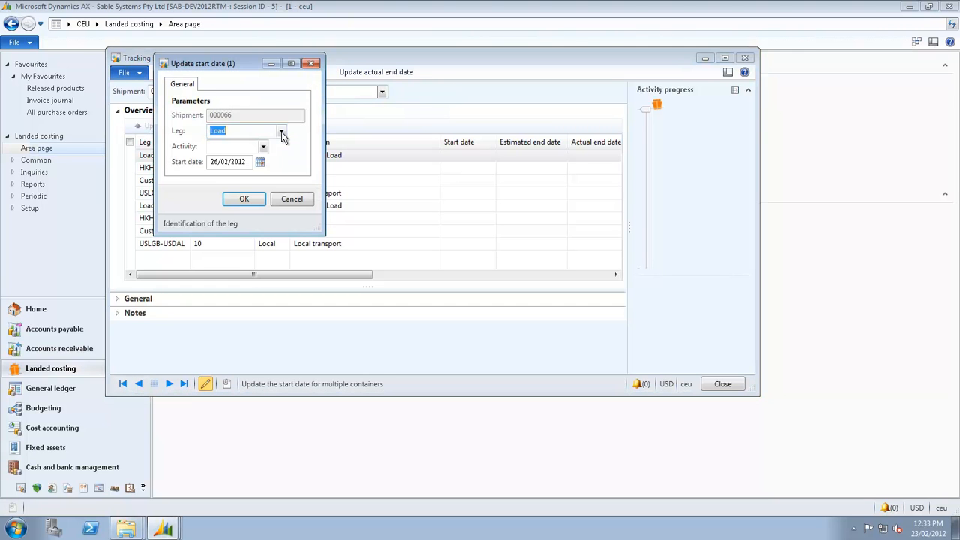
pyautogui.click(261, 162)
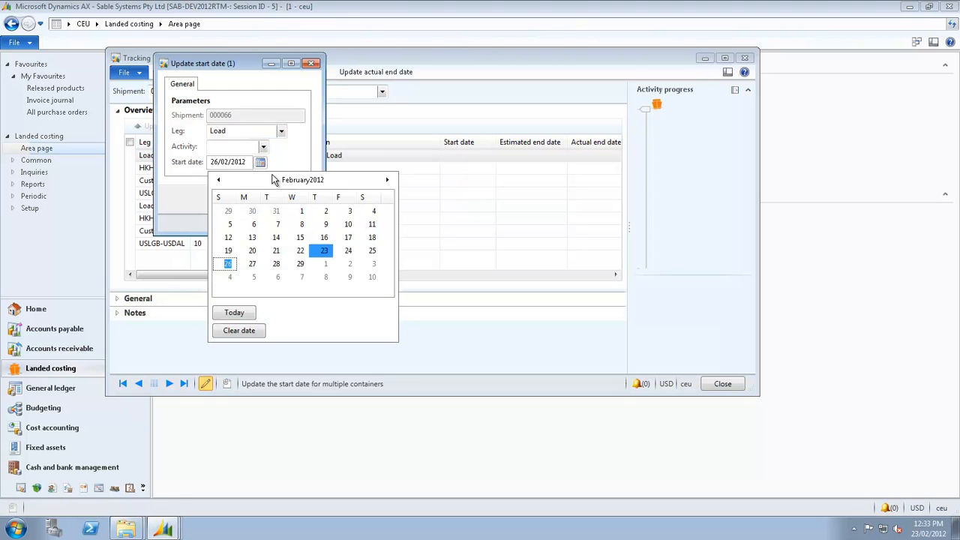
pyautogui.click(348, 251)
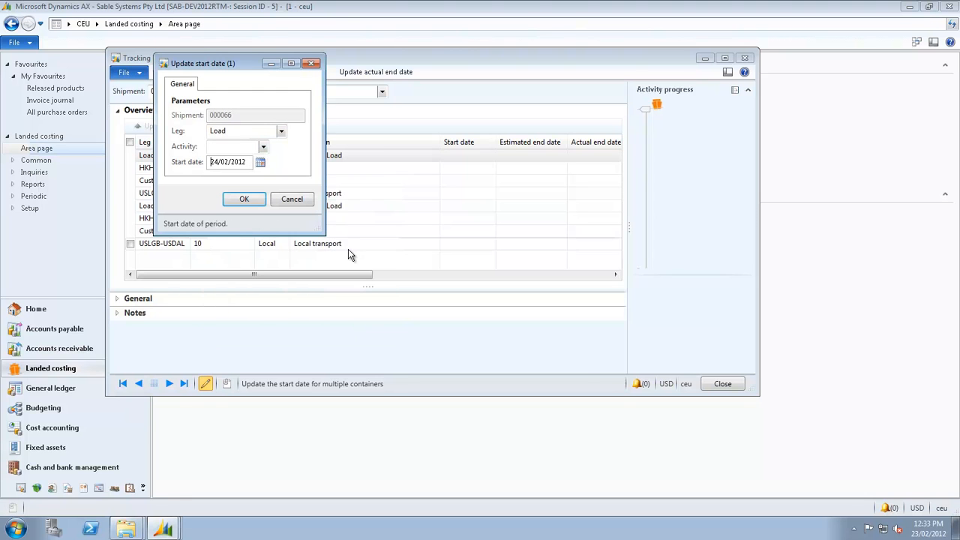
pyautogui.moveTo(244, 198)
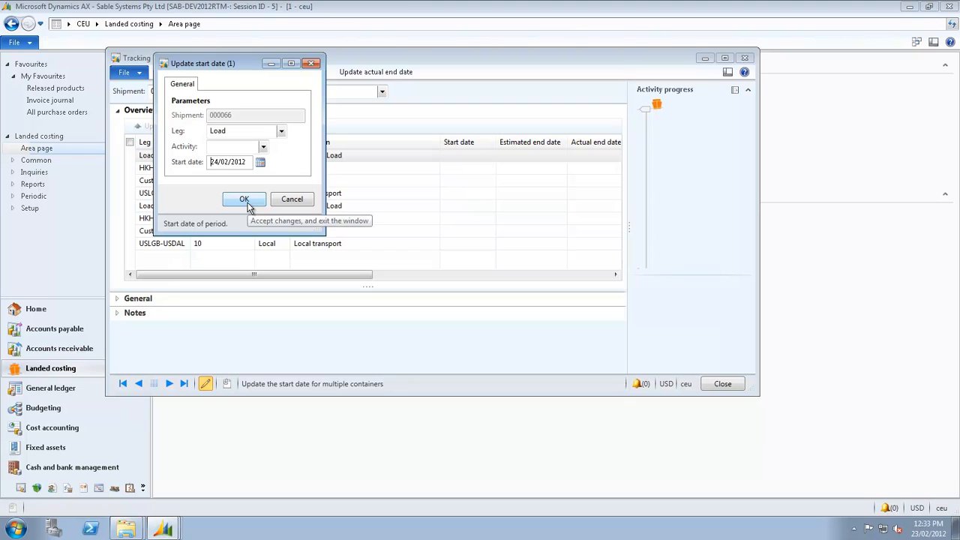
pyautogui.click(243, 198)
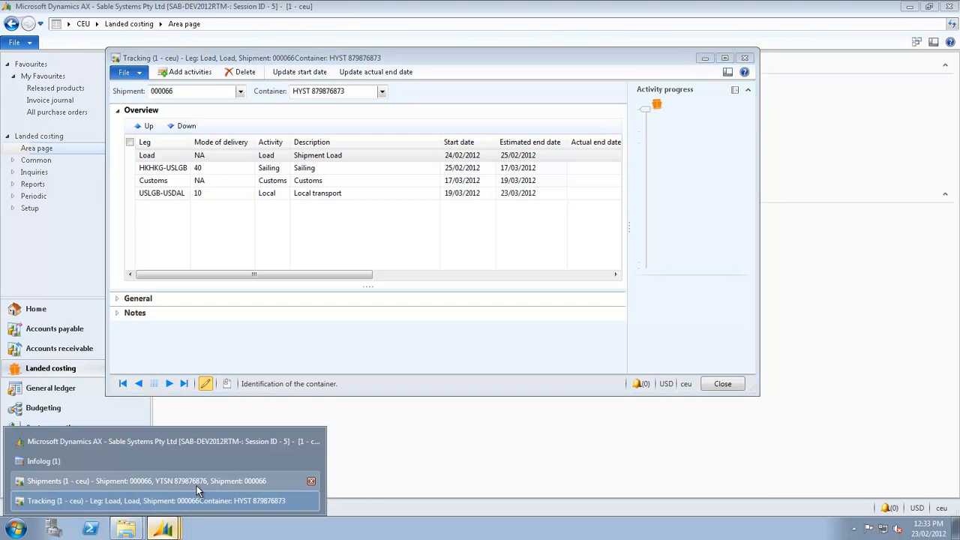
# View purchase order 000500's line landed costing and delivery tab showing confirmed date 23/03/2012
pyautogui.click(142, 480)
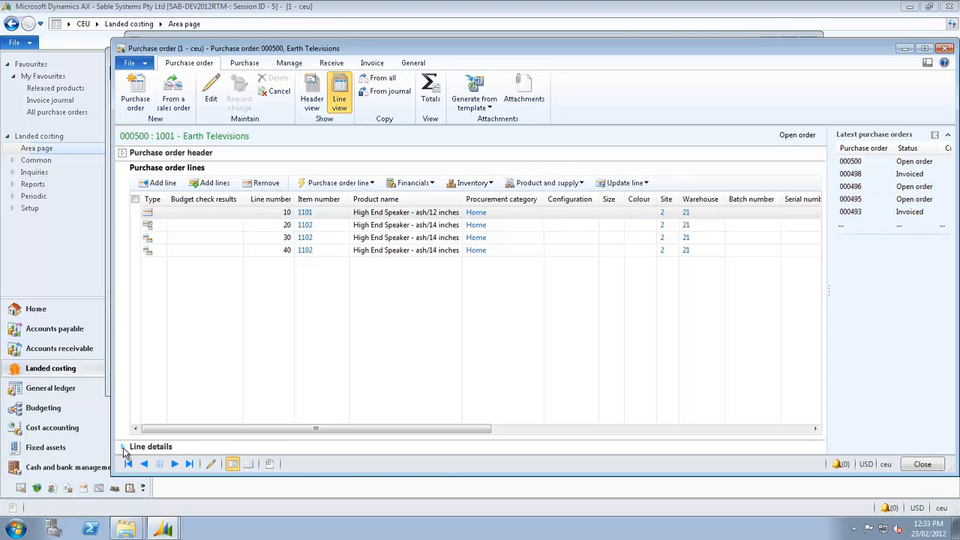
pyautogui.click(123, 448)
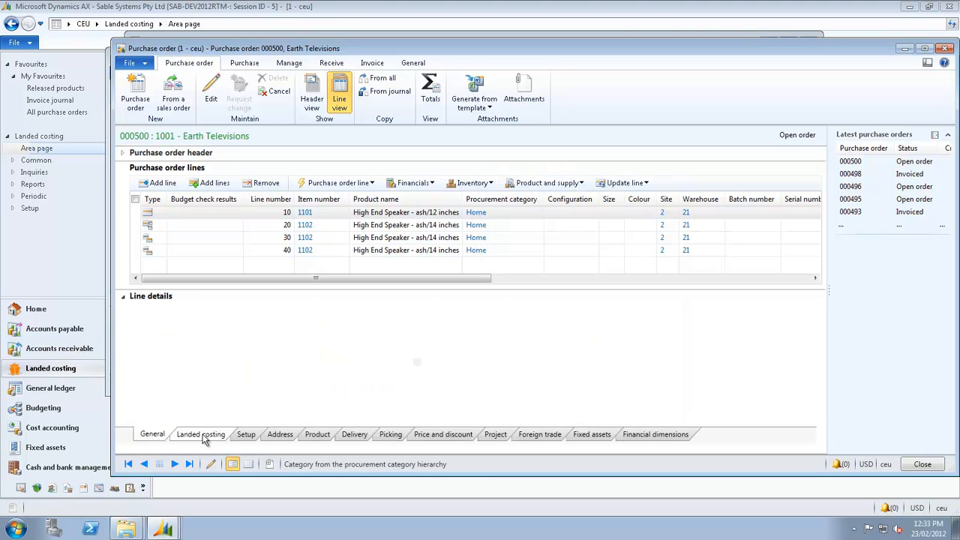
pyautogui.click(201, 434)
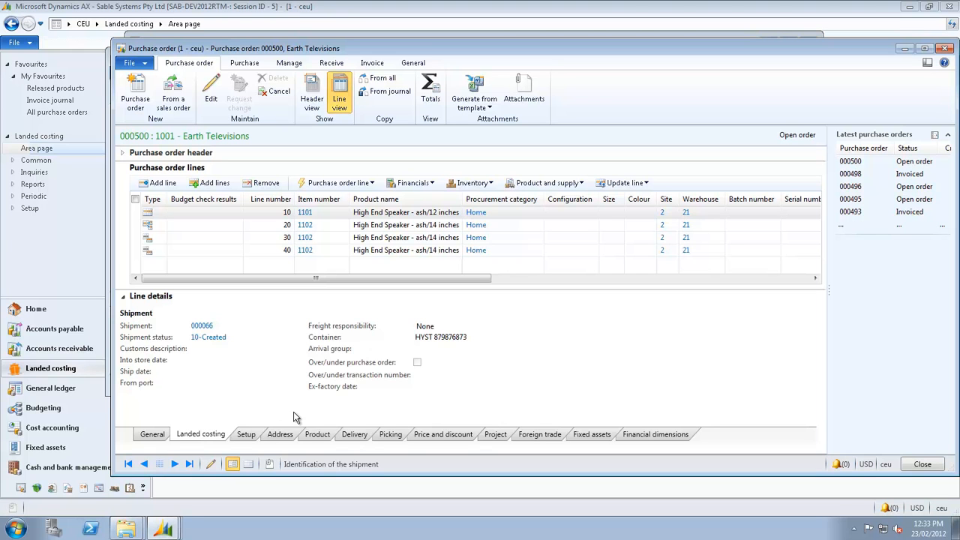
pyautogui.click(354, 434)
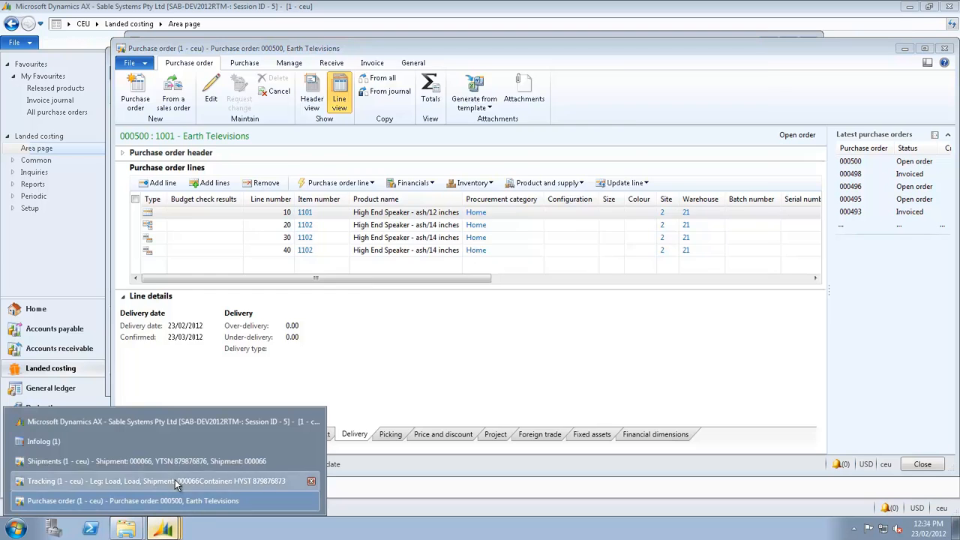
# Start the Load leg actual end date update for shipment 000066, first picking 24 March
pyautogui.click(172, 480)
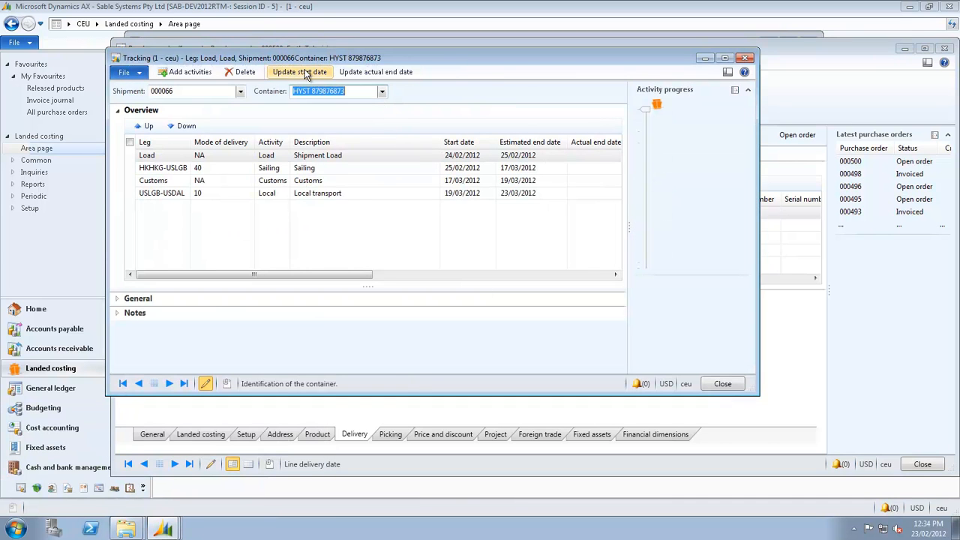
pyautogui.click(375, 73)
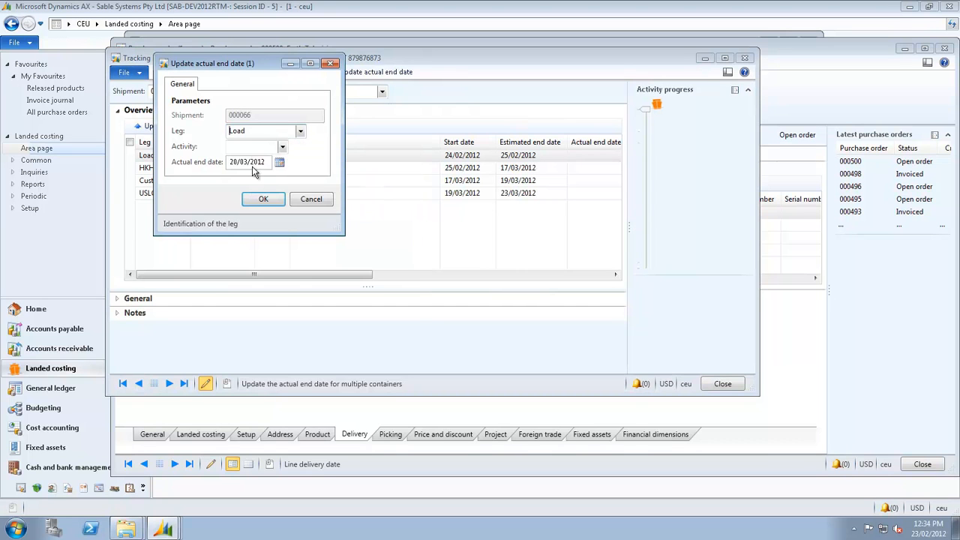
pyautogui.click(279, 162)
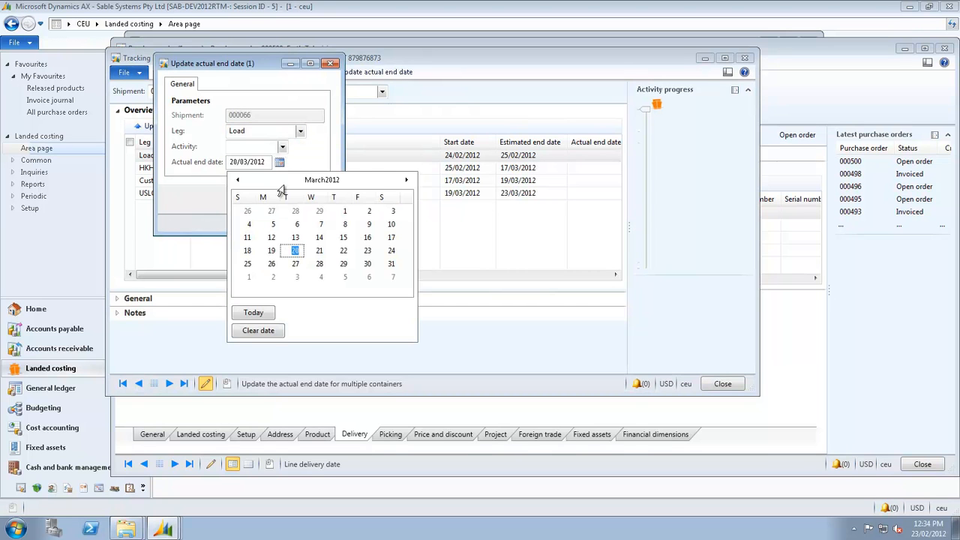
pyautogui.moveTo(387, 249)
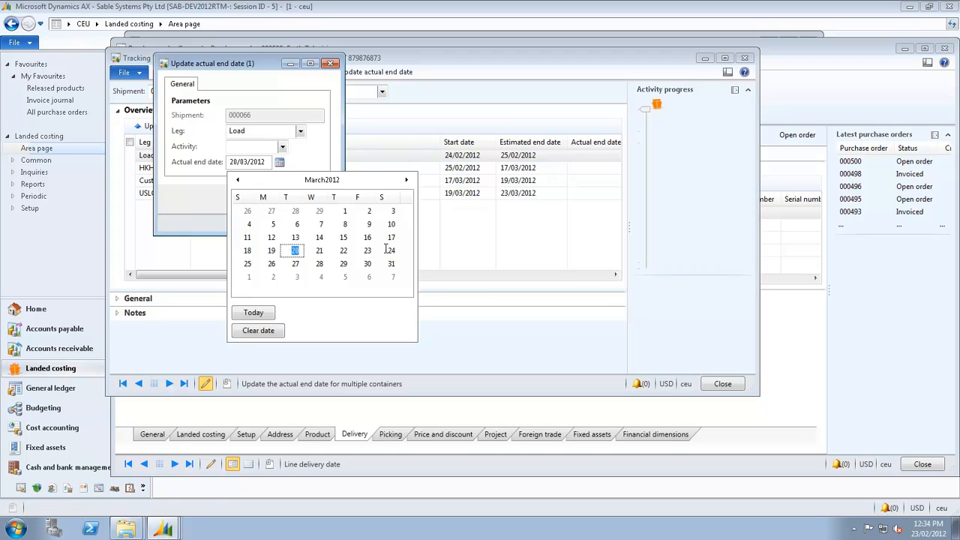
pyautogui.click(390, 249)
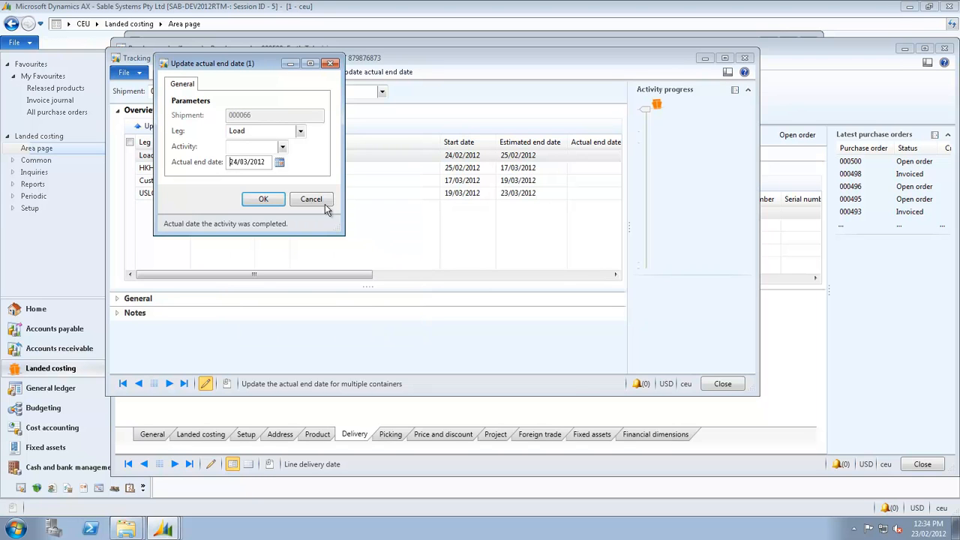
# Correct the actual end date to 24/02/2012 and confirm the update
pyautogui.click(279, 162)
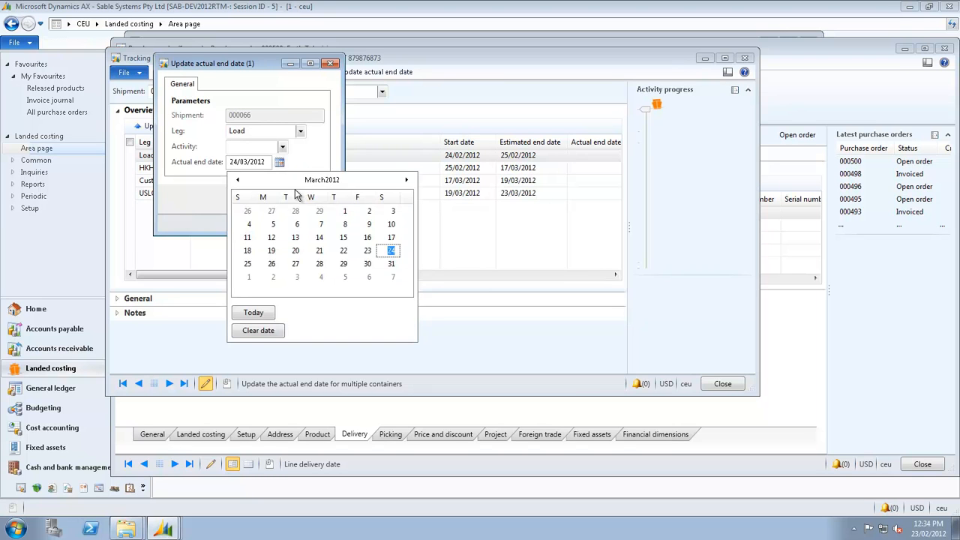
pyautogui.click(237, 180)
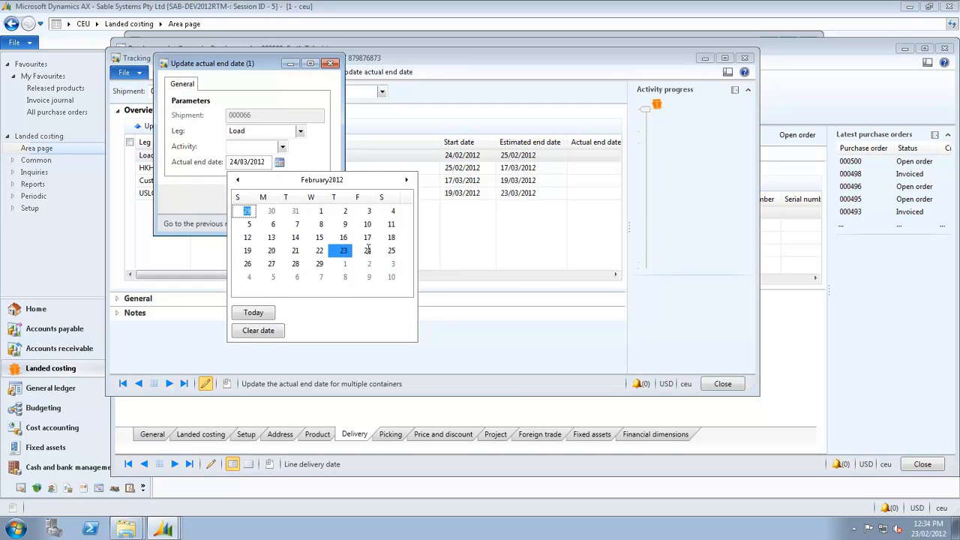
pyautogui.click(366, 249)
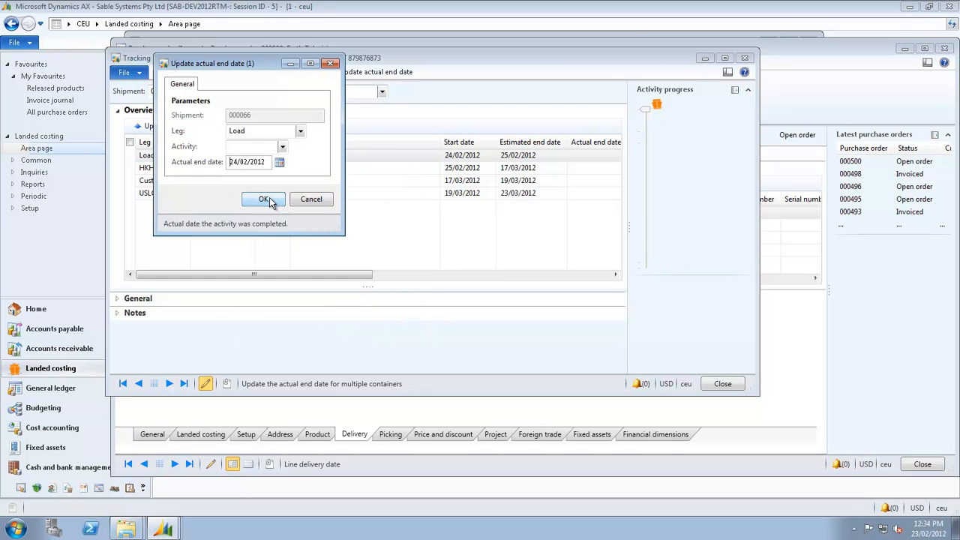
pyautogui.click(265, 198)
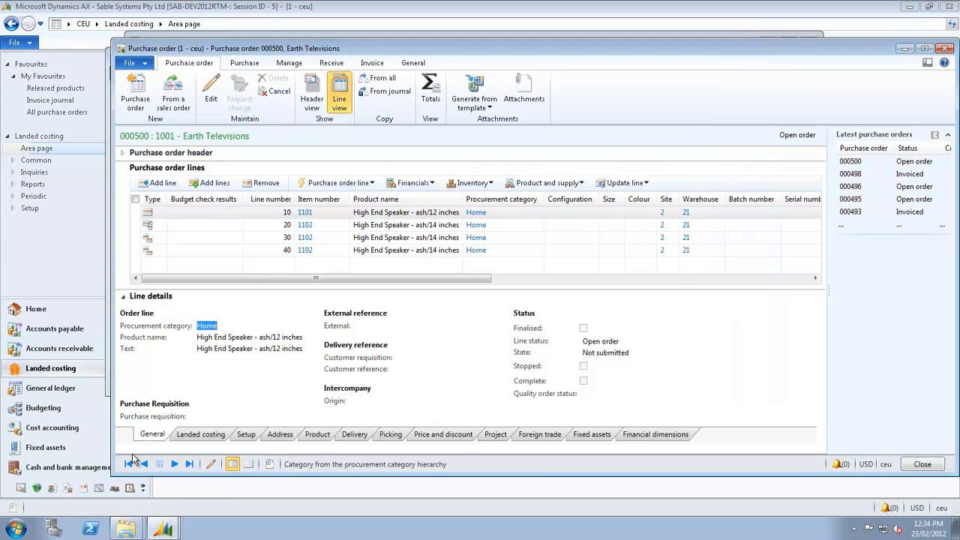
pyautogui.moveTo(201, 435)
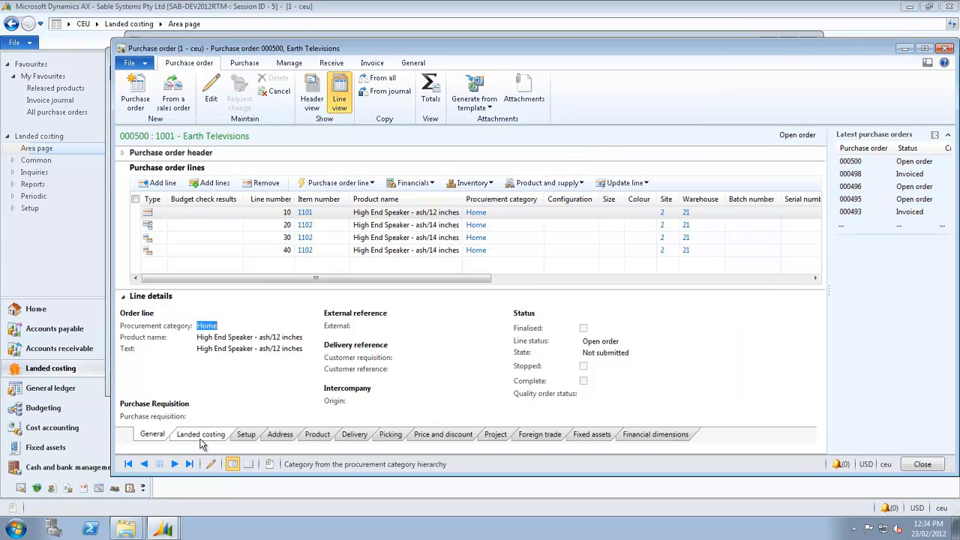
# Review PO 000500's line: Landed costing status 30-GIT, then delivery date 22/03/2012
pyautogui.click(201, 434)
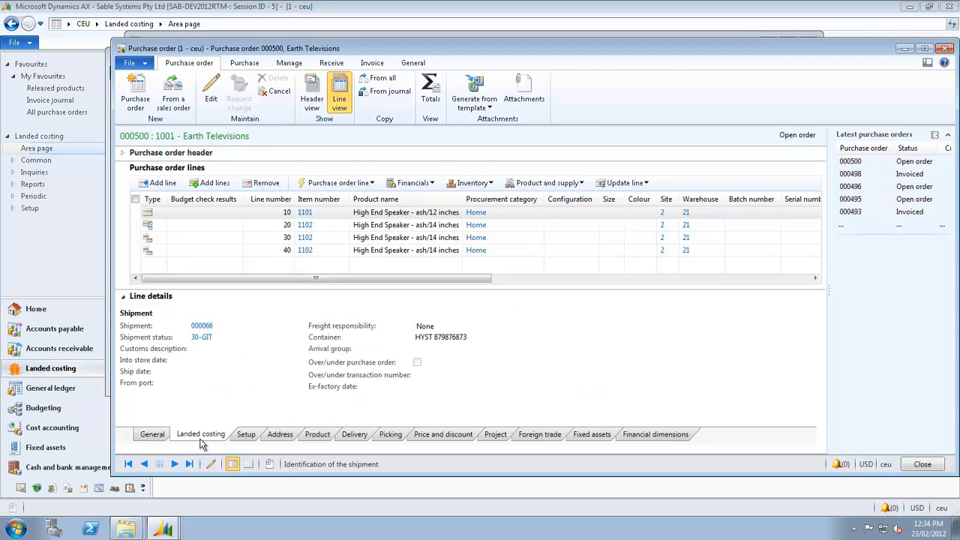
pyautogui.moveTo(201, 336)
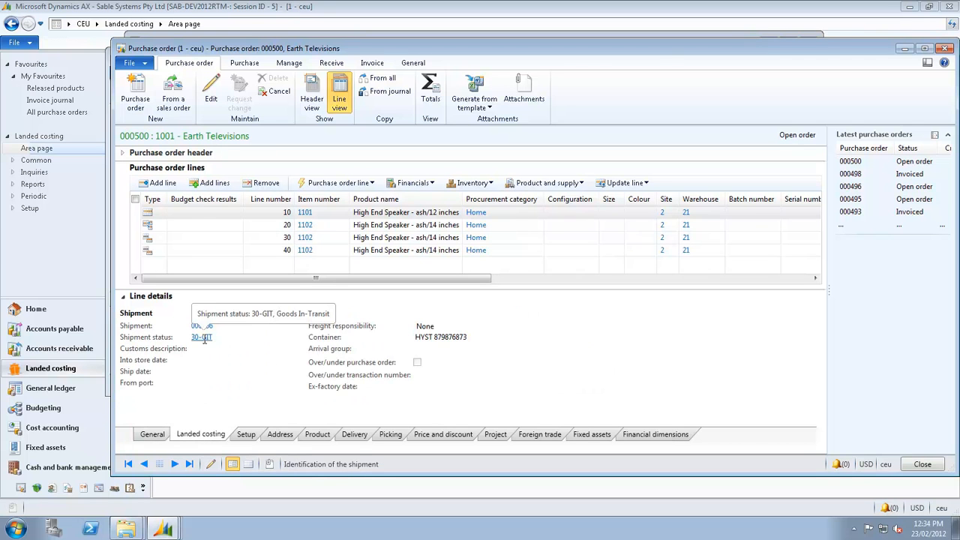
pyautogui.click(354, 433)
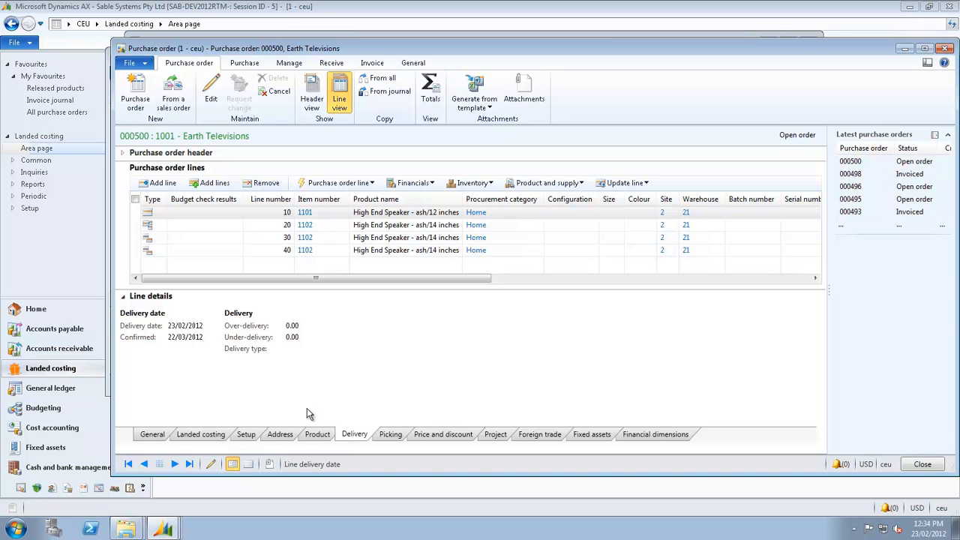